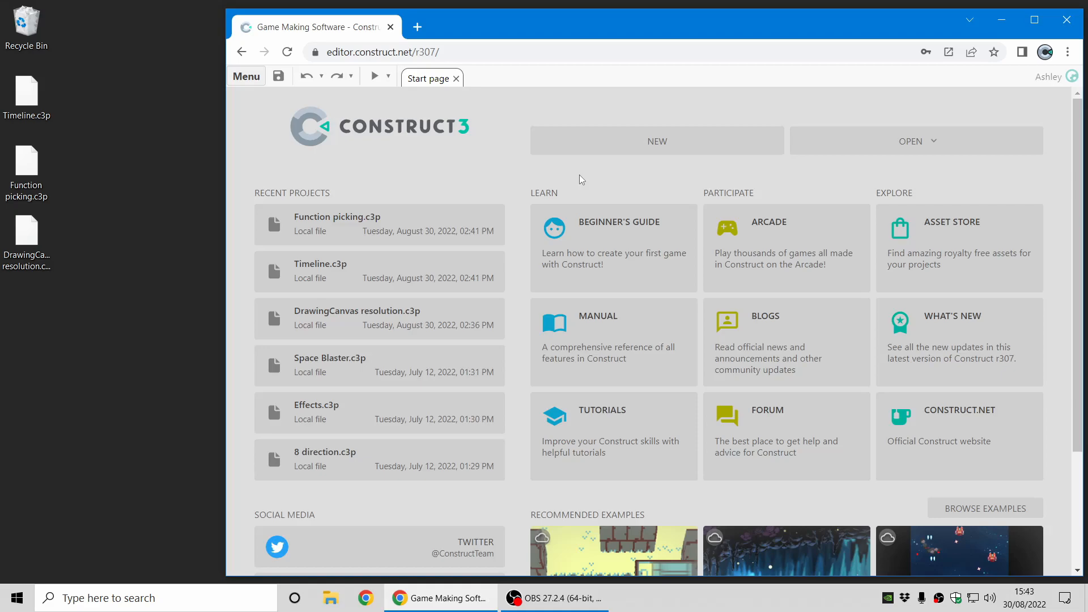
- Drag Timeline.c3p from the desktop into the editor to open the piggy timeline project
{"action": "left_click_drag", "start_coordinate": [26, 94], "coordinate": [457, 158]}
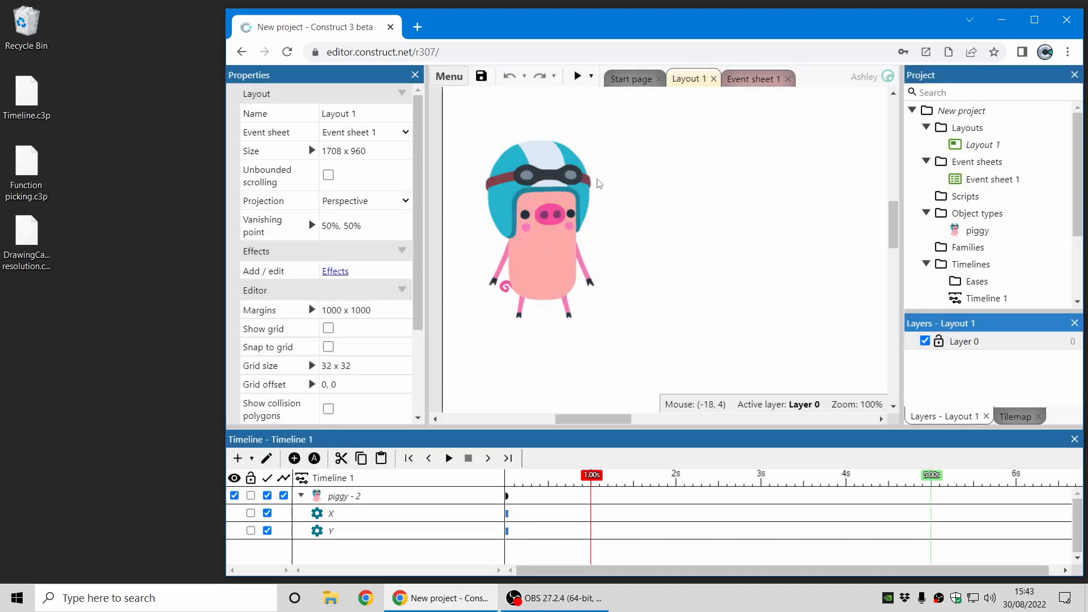
{"action": "mouse_move", "coordinate": [721, 225]}
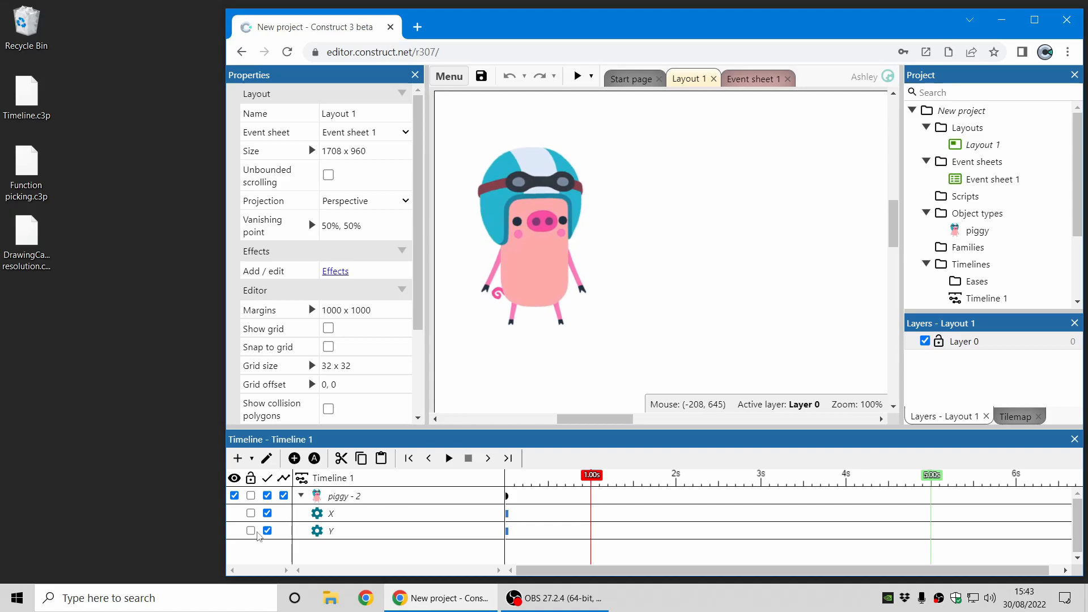
- Turn on keyframe recording and record the selected piggy's movement as timeline keyframes
{"action": "left_click", "coordinate": [266, 458]}
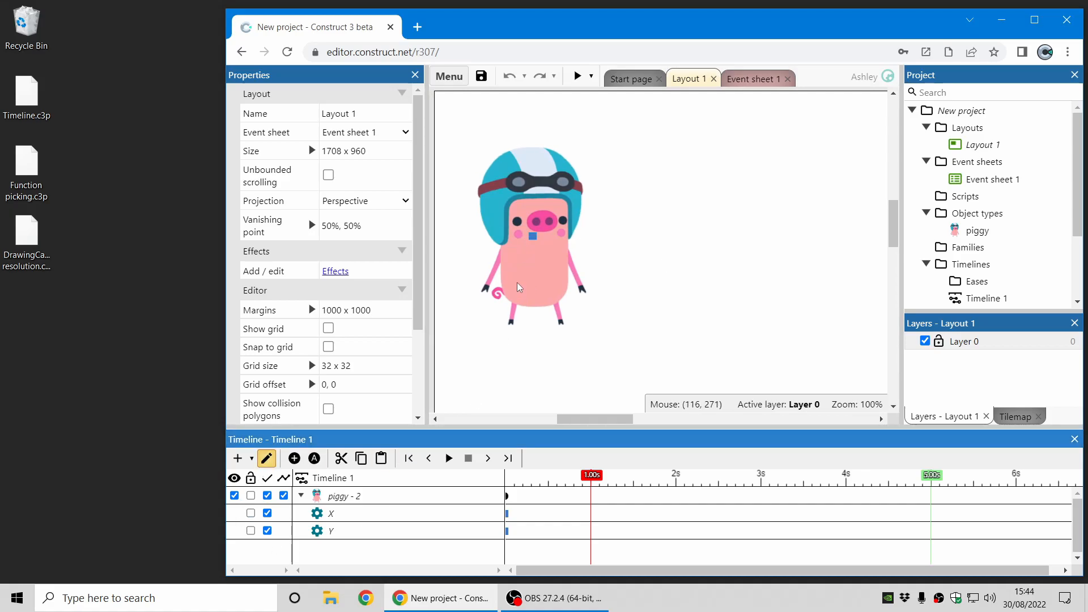
{"action": "left_click", "coordinate": [531, 233]}
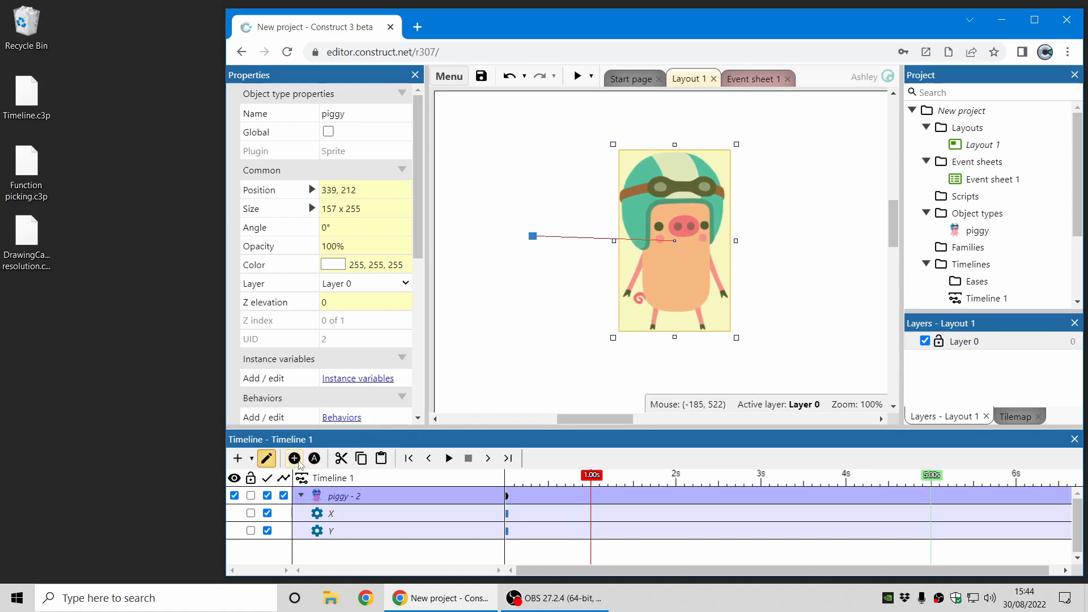
{"action": "left_click", "coordinate": [293, 458]}
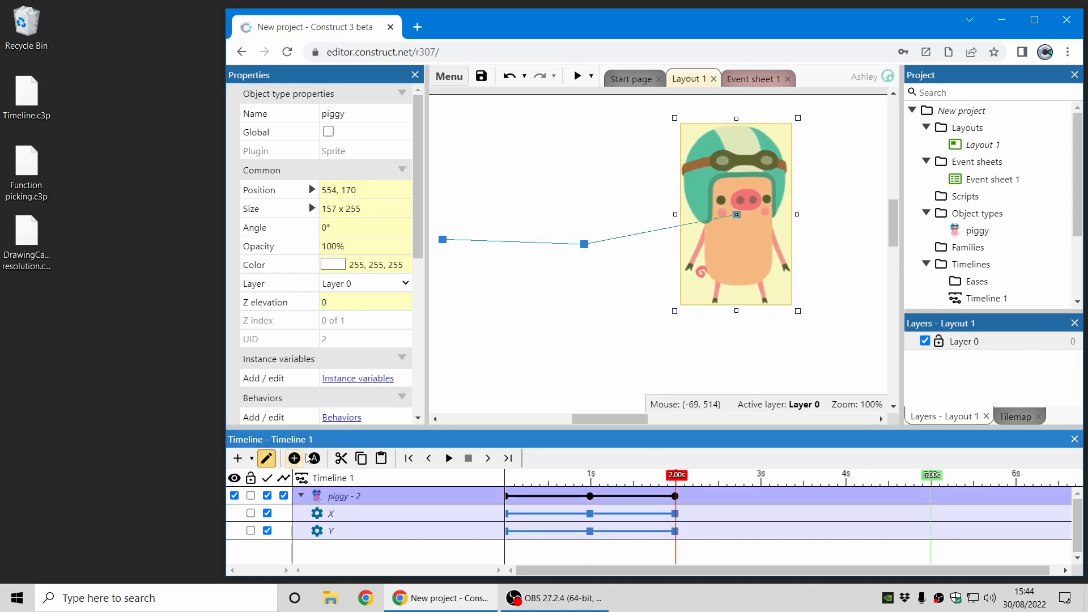
- Rewind, play back and stop the piggy animation, then undo the two-second keyframe
{"action": "left_click", "coordinate": [408, 458]}
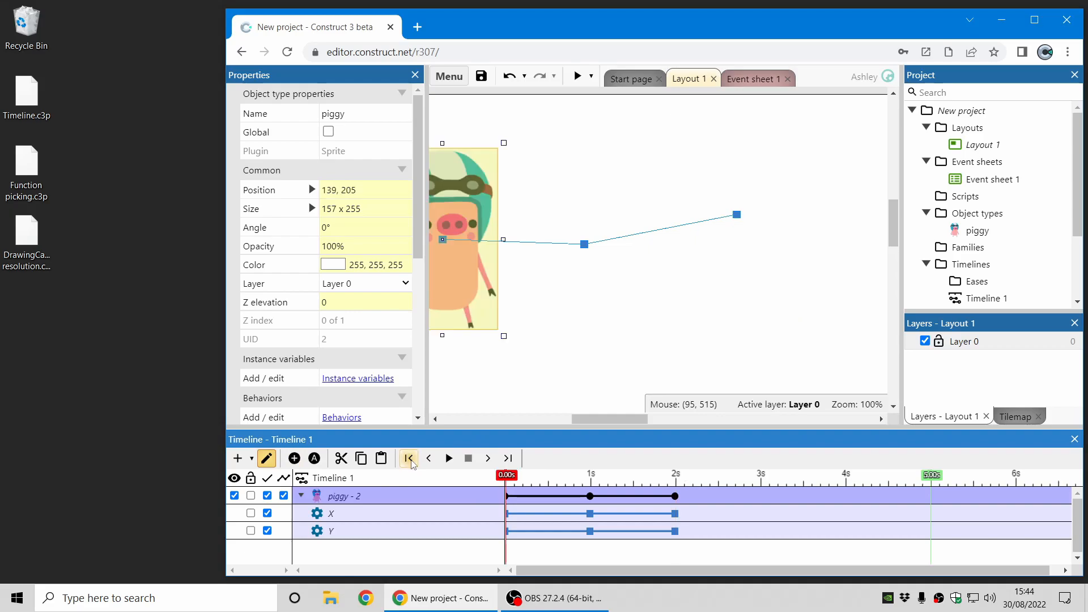
{"action": "left_click", "coordinate": [449, 458]}
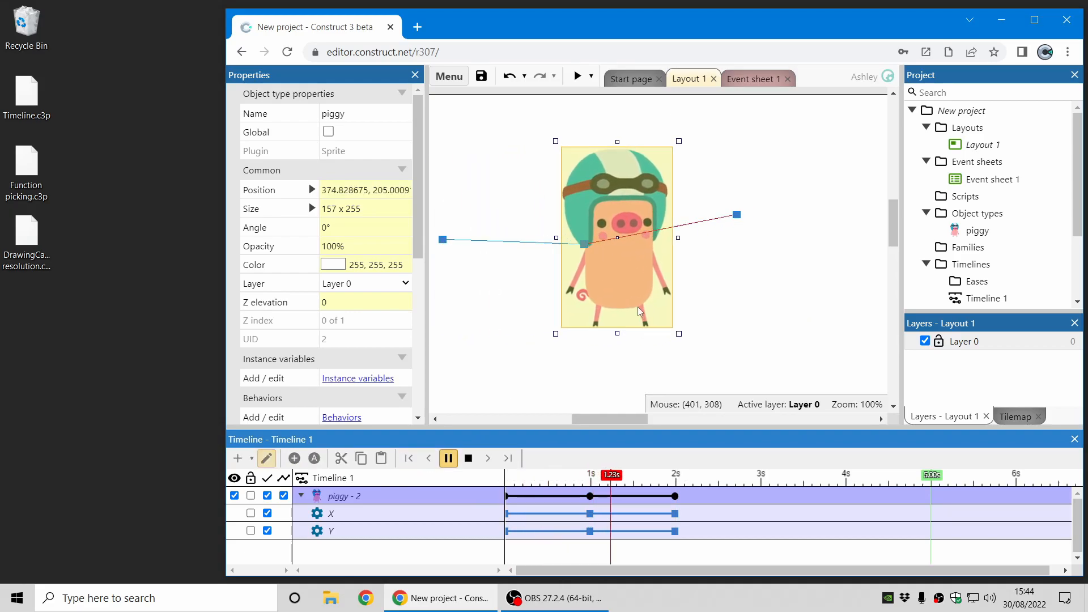
{"action": "left_click", "coordinate": [468, 458]}
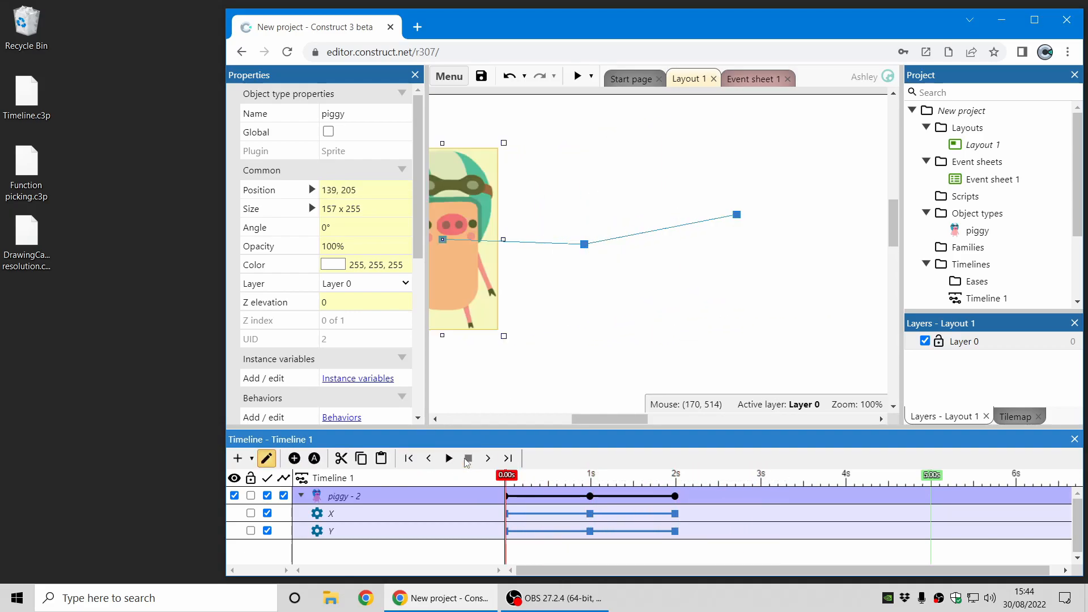
{"action": "left_click", "coordinate": [509, 77]}
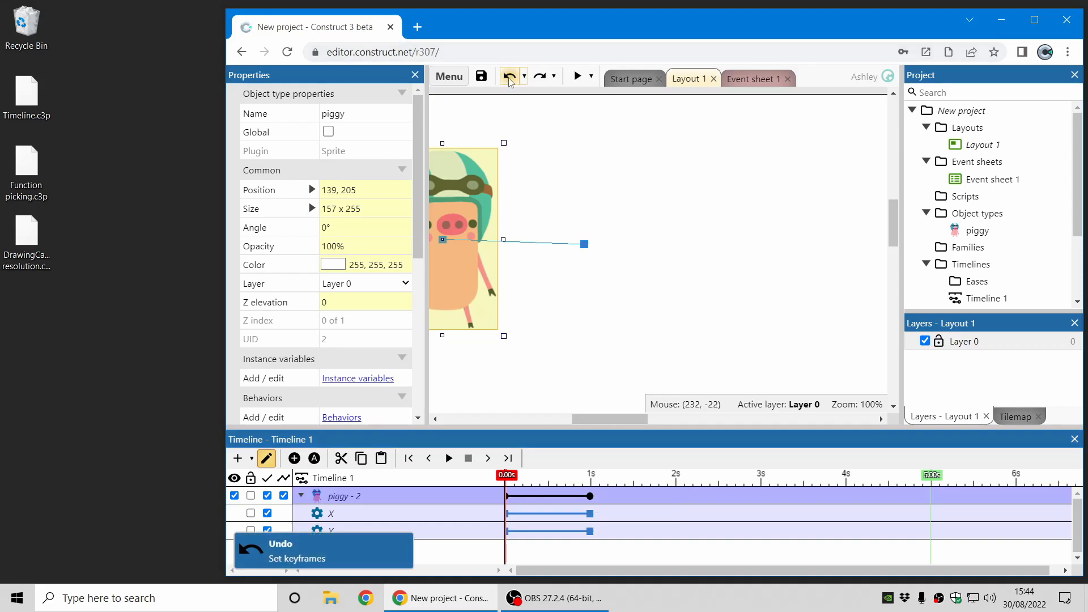
- With auto-keyframe on, add a 2-second keyframe tilting the piggy 21.2°, then replay the animation
{"action": "left_click", "coordinate": [508, 76]}
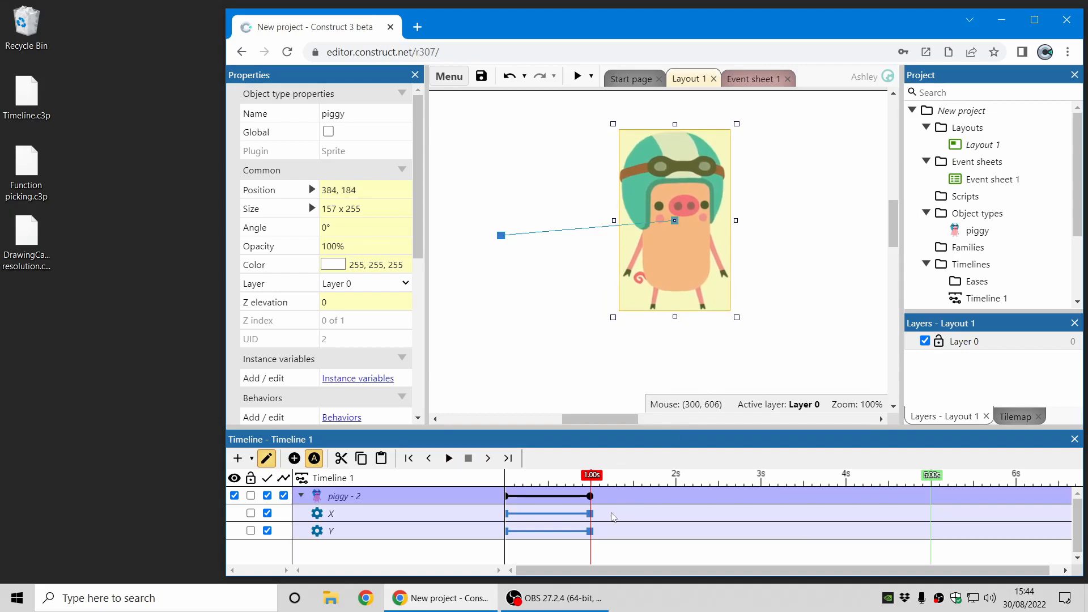
{"action": "mouse_move", "coordinate": [678, 484]}
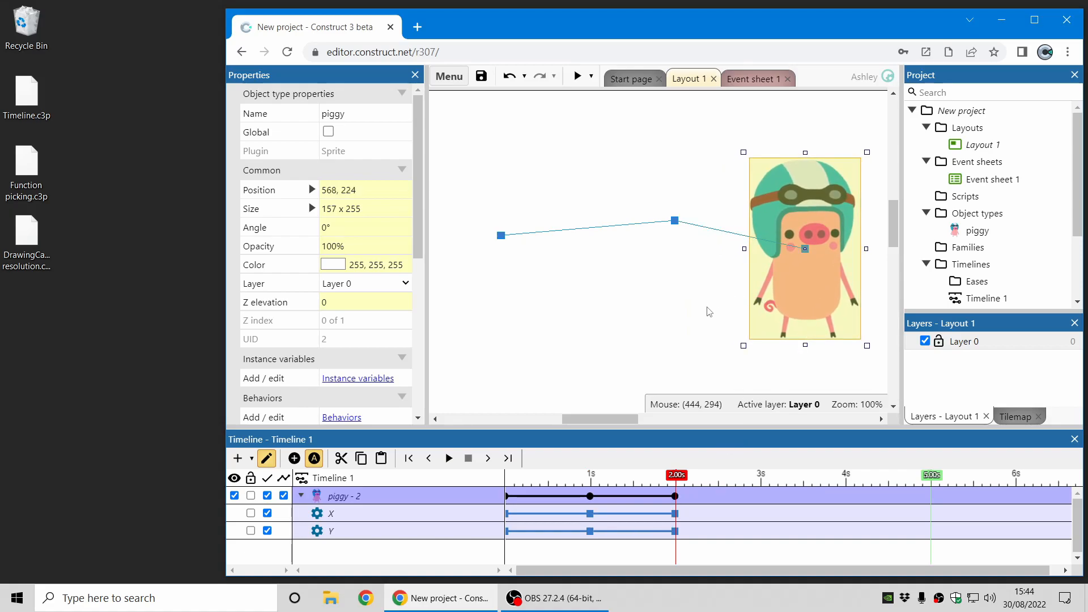
{"action": "mouse_move", "coordinate": [871, 353]}
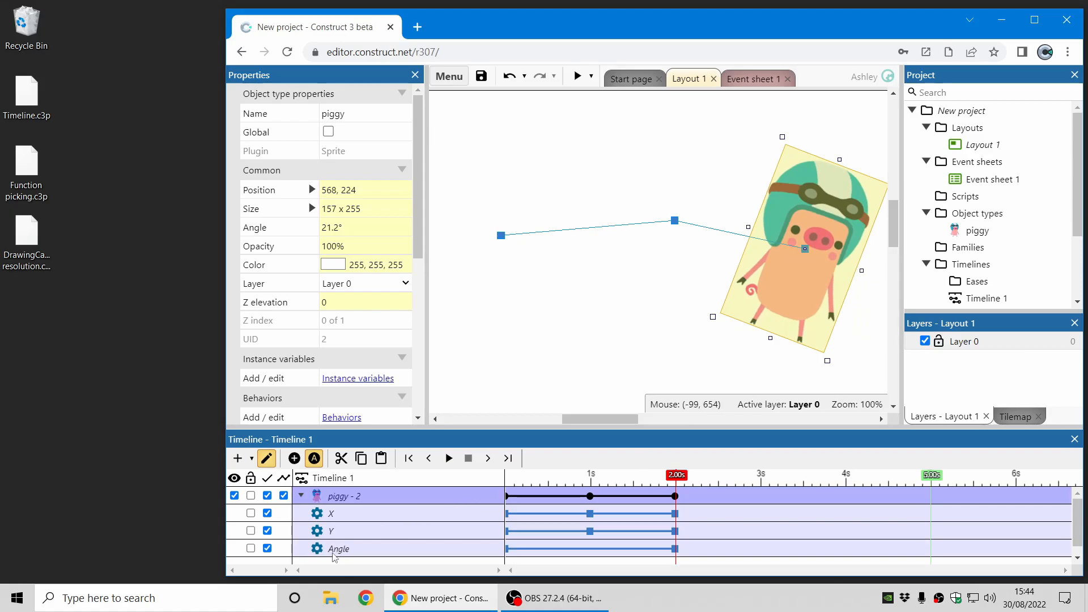
{"action": "mouse_move", "coordinate": [776, 293]}
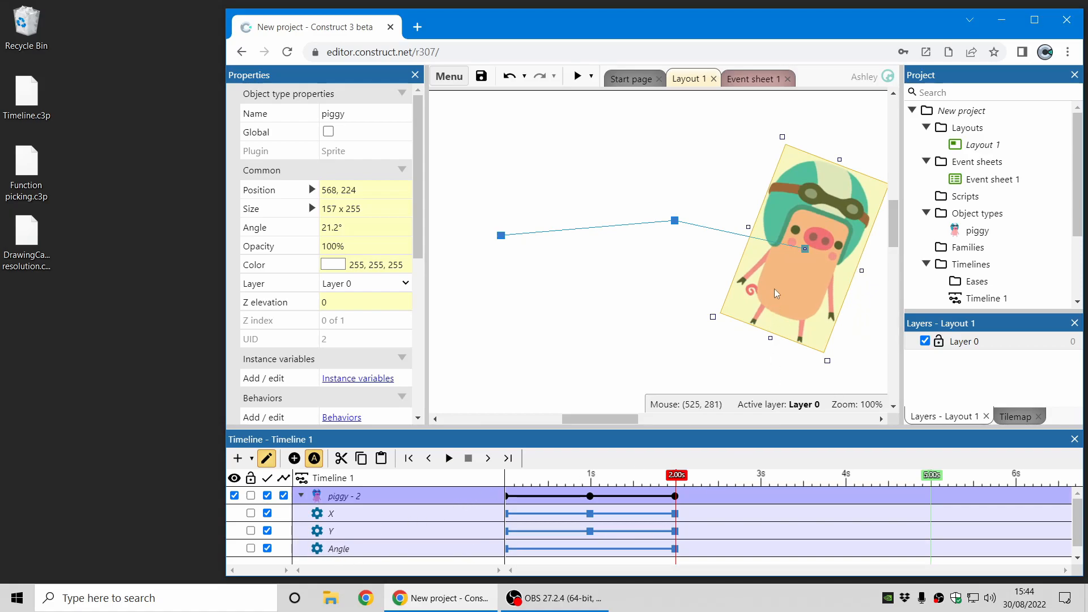
{"action": "mouse_move", "coordinate": [407, 561]}
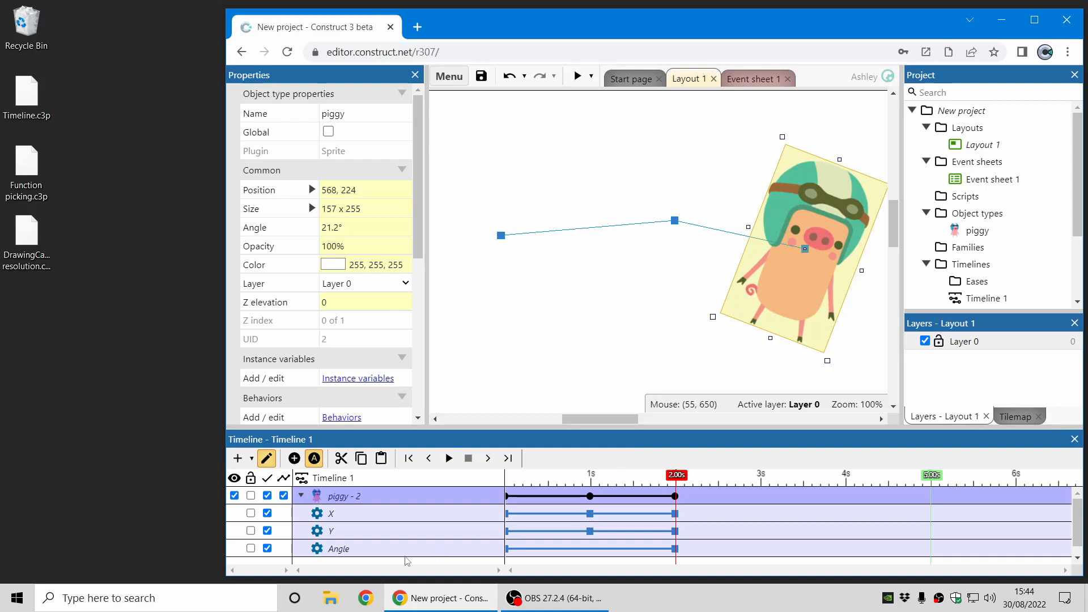
{"action": "left_click", "coordinate": [448, 458]}
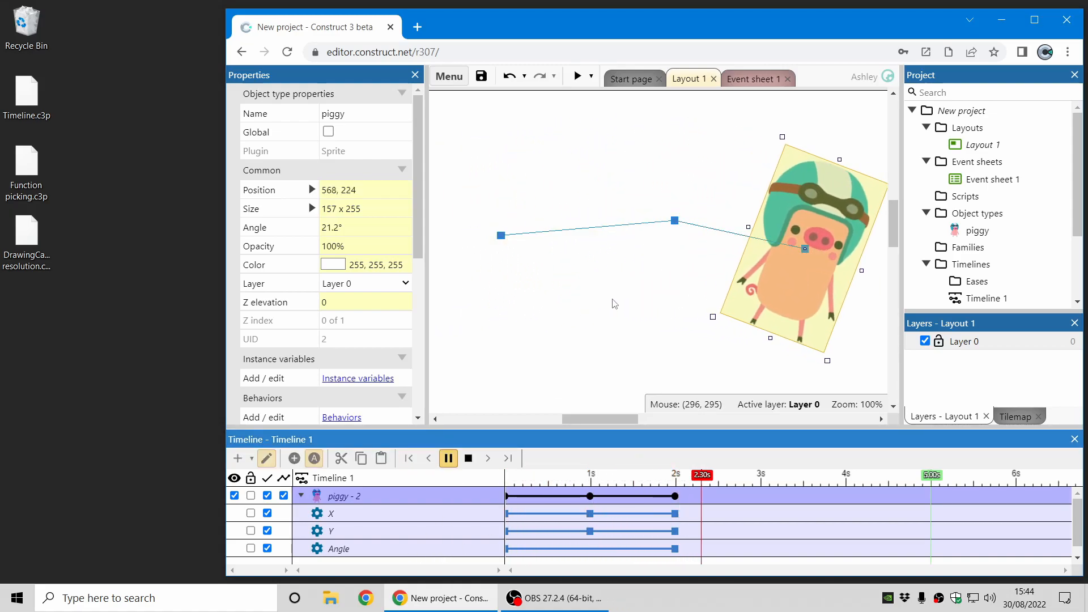
{"action": "left_click", "coordinate": [467, 458]}
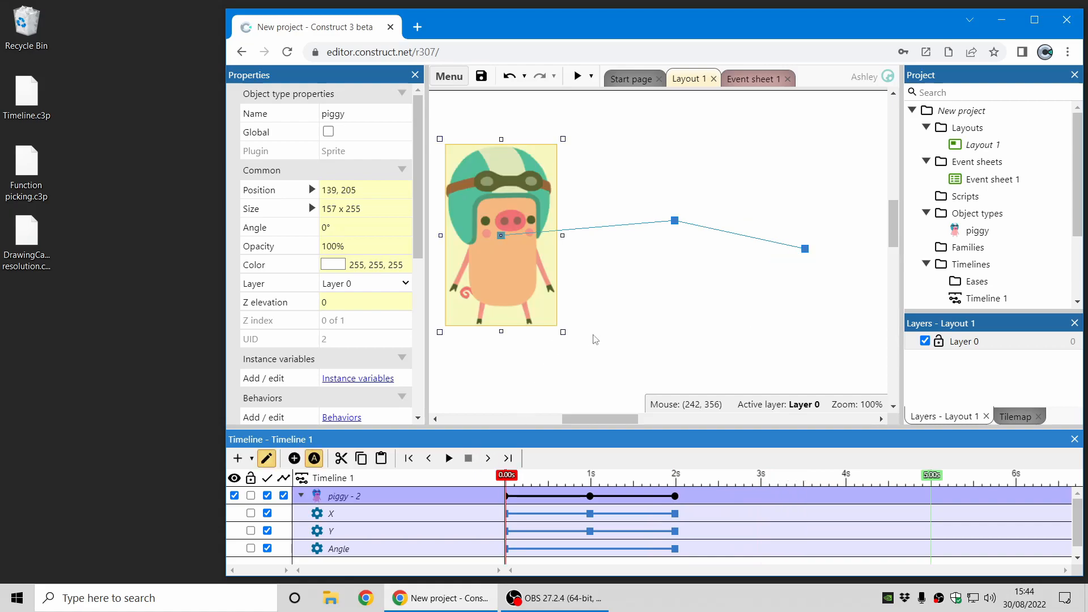
- Start exporting the project to Web (HTML5) from the main menu
{"action": "left_click", "coordinate": [657, 322]}
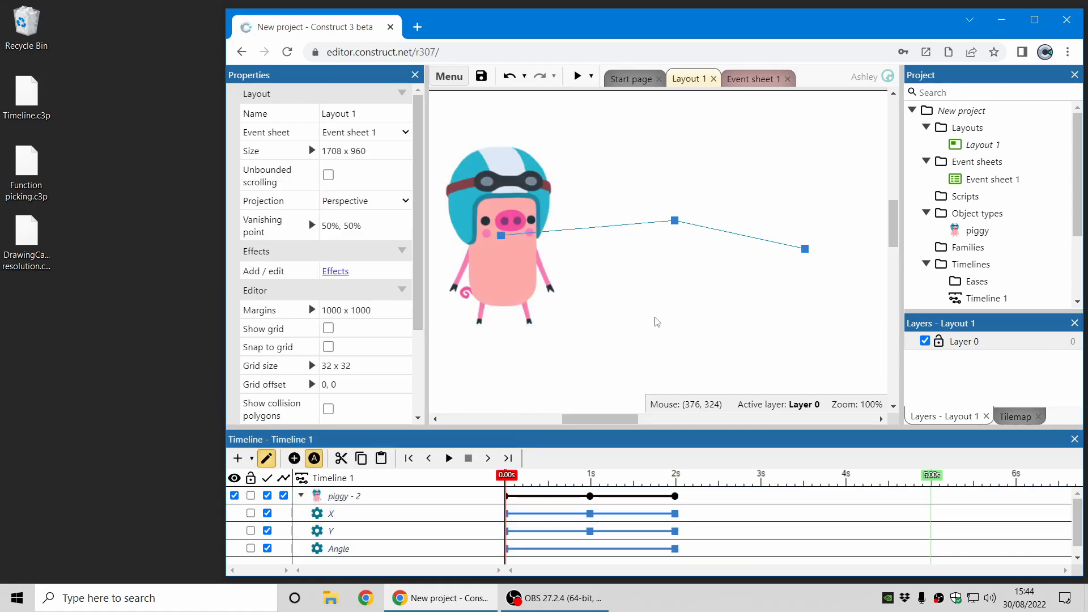
{"action": "left_click", "coordinate": [448, 76]}
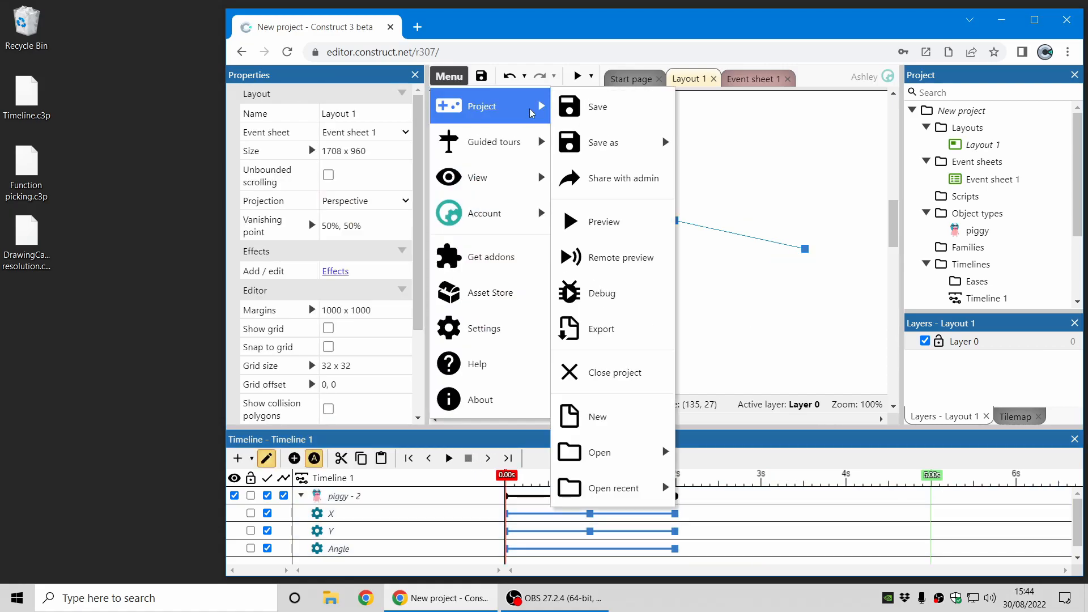
{"action": "left_click", "coordinate": [601, 328]}
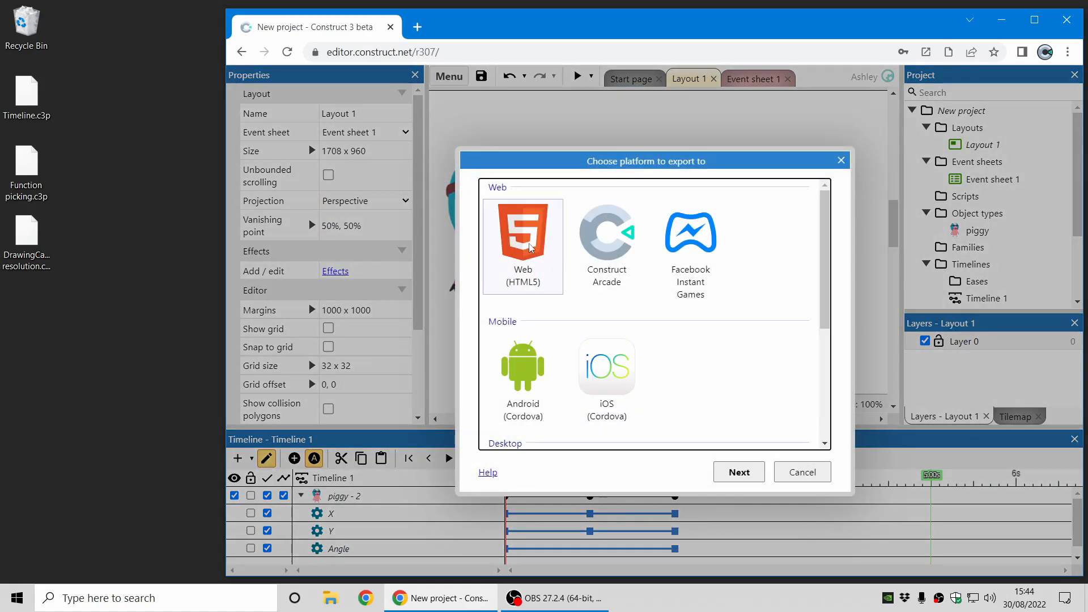
{"action": "left_click", "coordinate": [737, 472]}
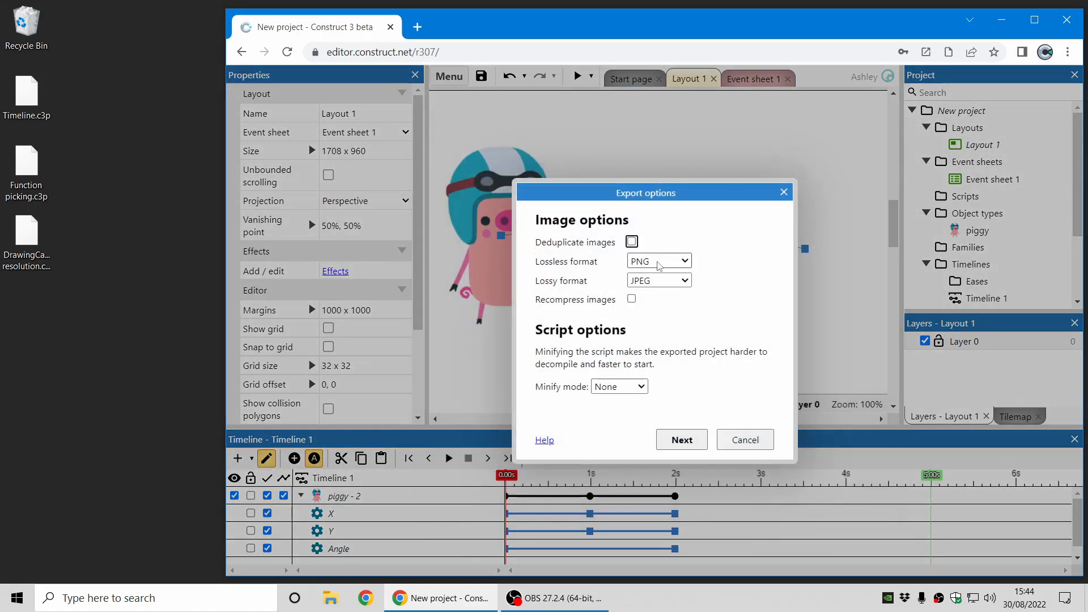
- Set the lossy image format to WebP in the export options
{"action": "left_click", "coordinate": [658, 260]}
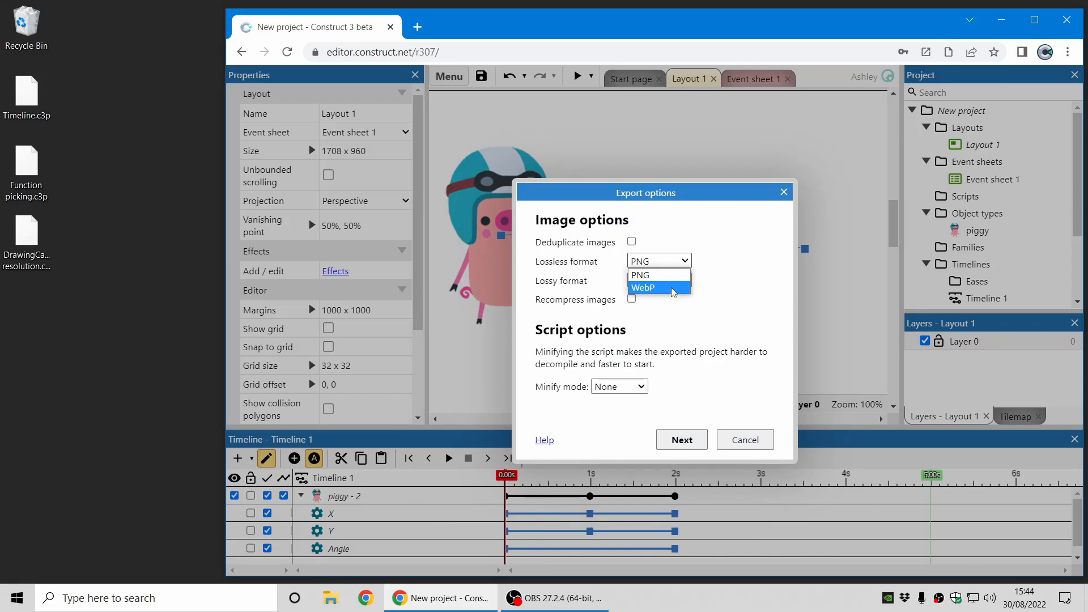
{"action": "left_click", "coordinate": [658, 287]}
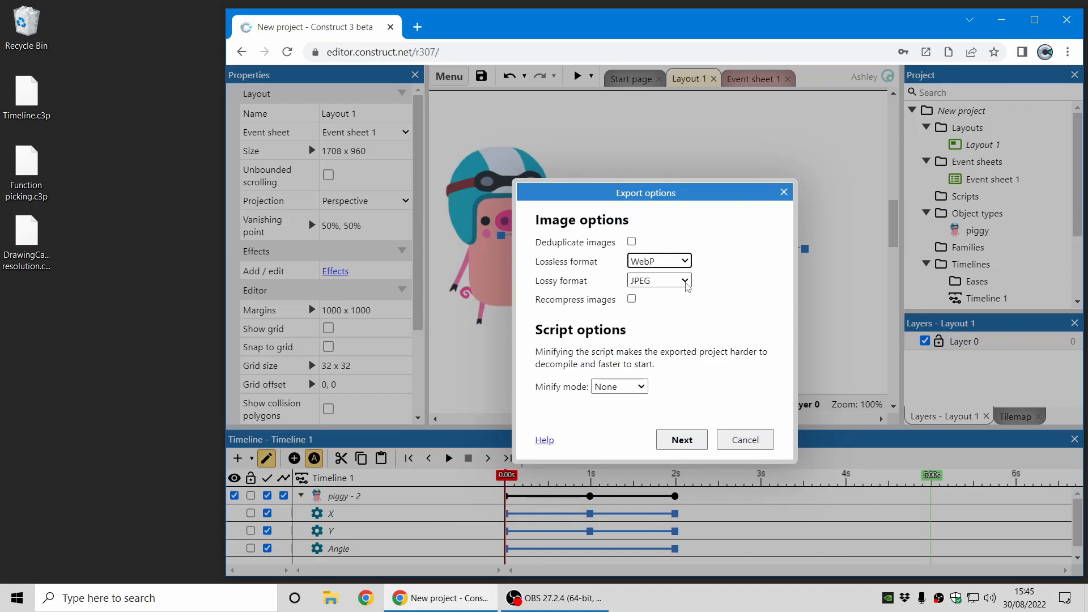
{"action": "left_click", "coordinate": [658, 281]}
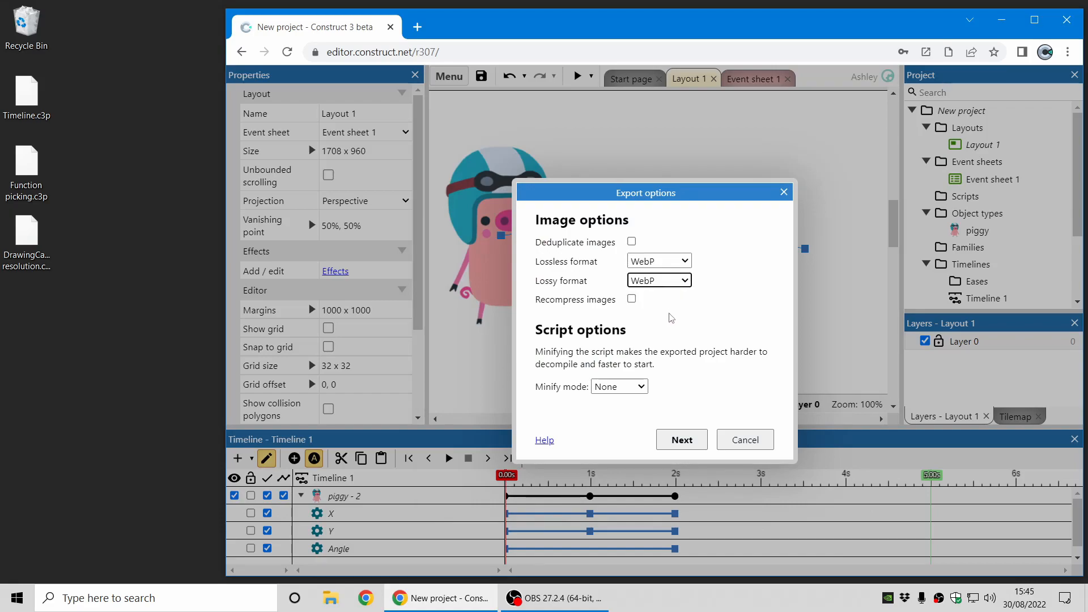
{"action": "mouse_move", "coordinate": [722, 279]}
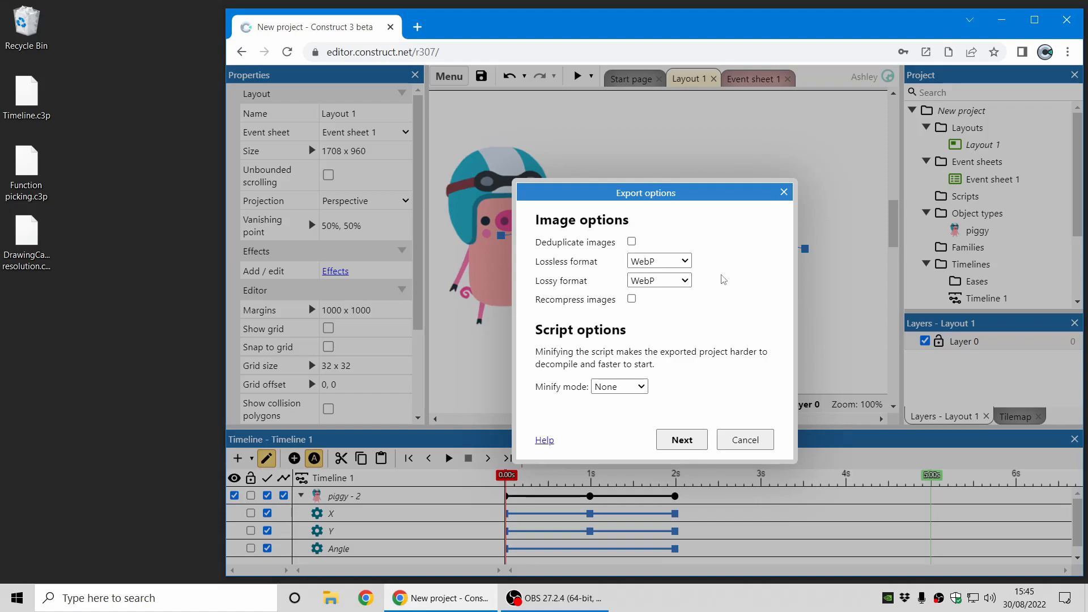
{"action": "mouse_move", "coordinate": [578, 273]}
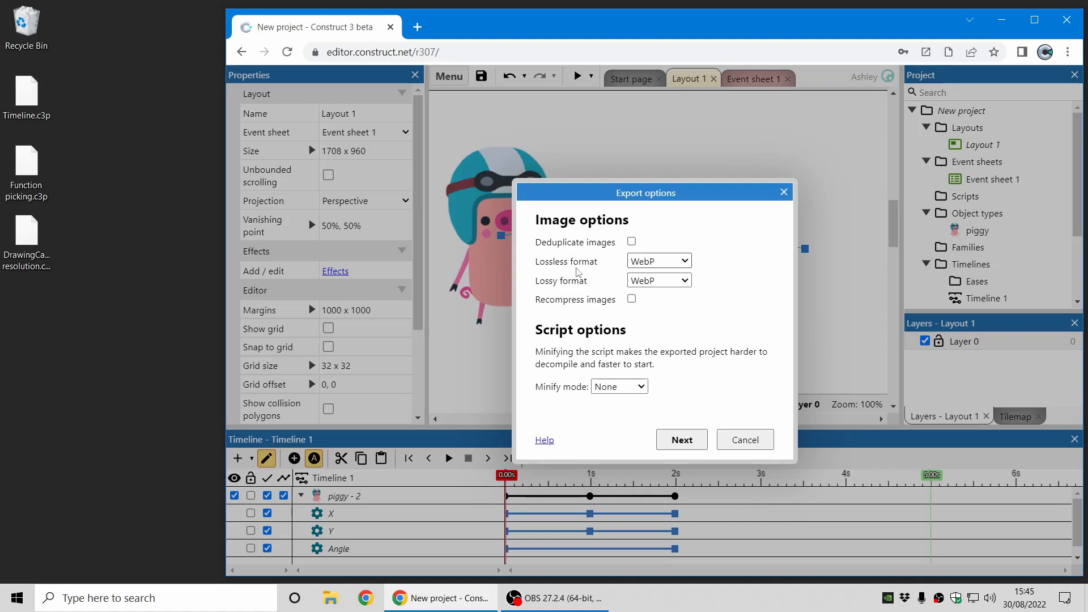
{"action": "mouse_move", "coordinate": [714, 262]}
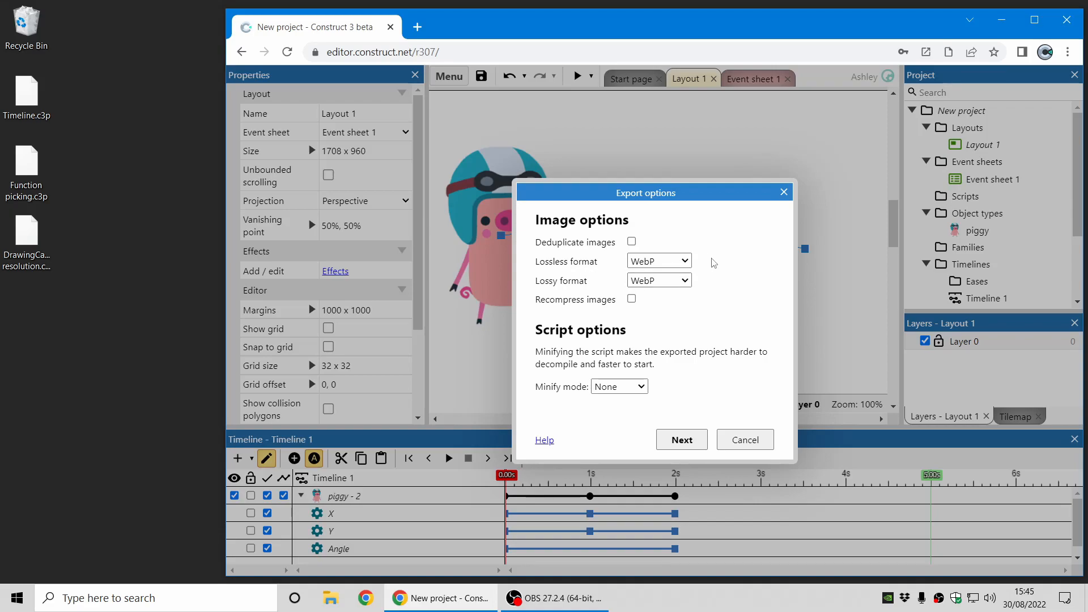
{"action": "mouse_move", "coordinate": [668, 294]}
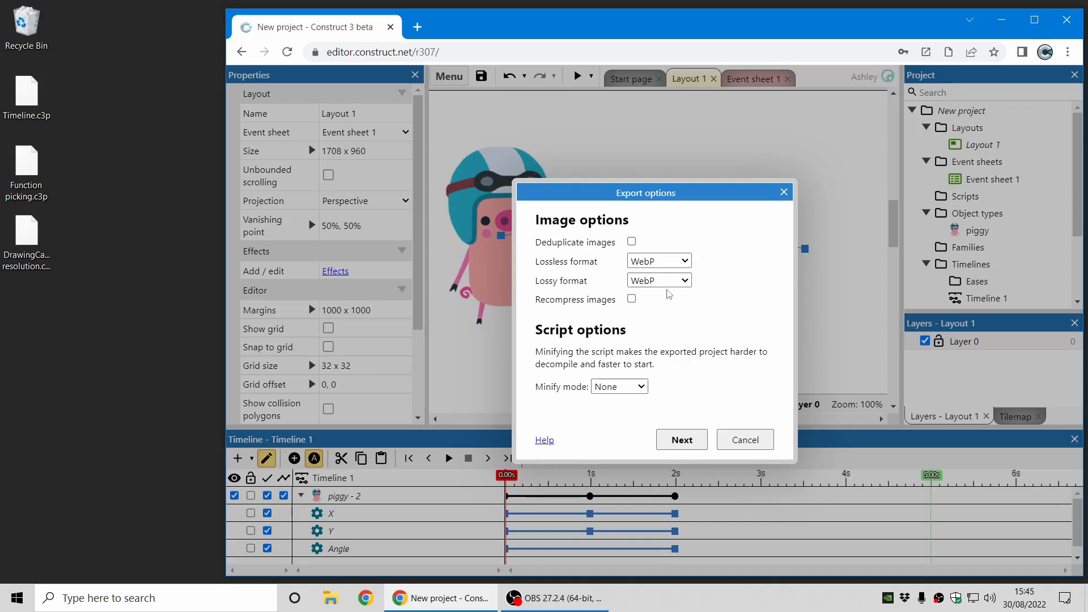
{"action": "mouse_move", "coordinate": [711, 319]}
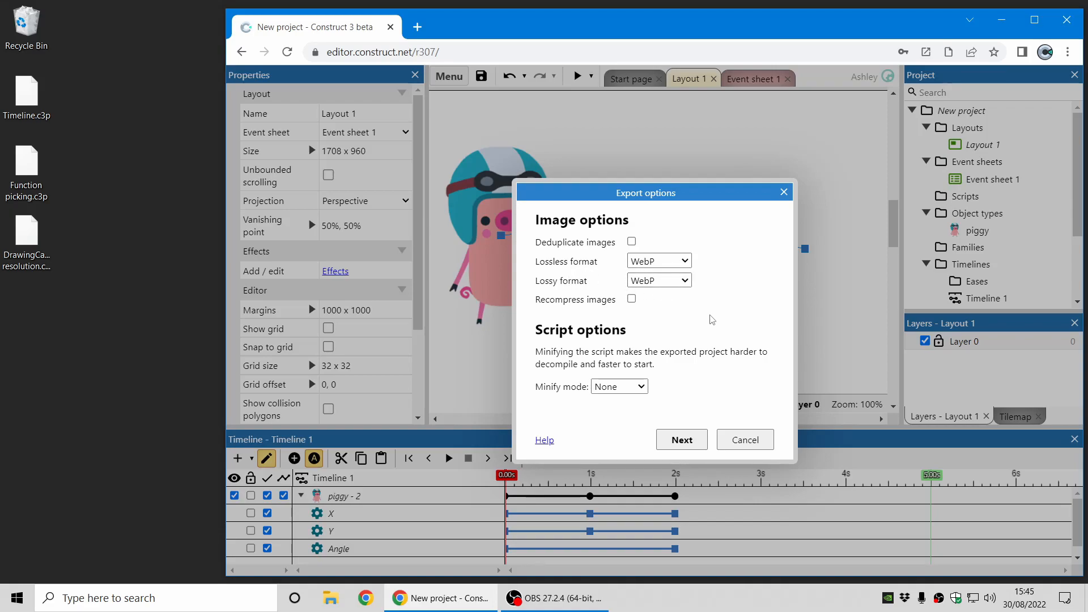
{"action": "mouse_move", "coordinate": [723, 307]}
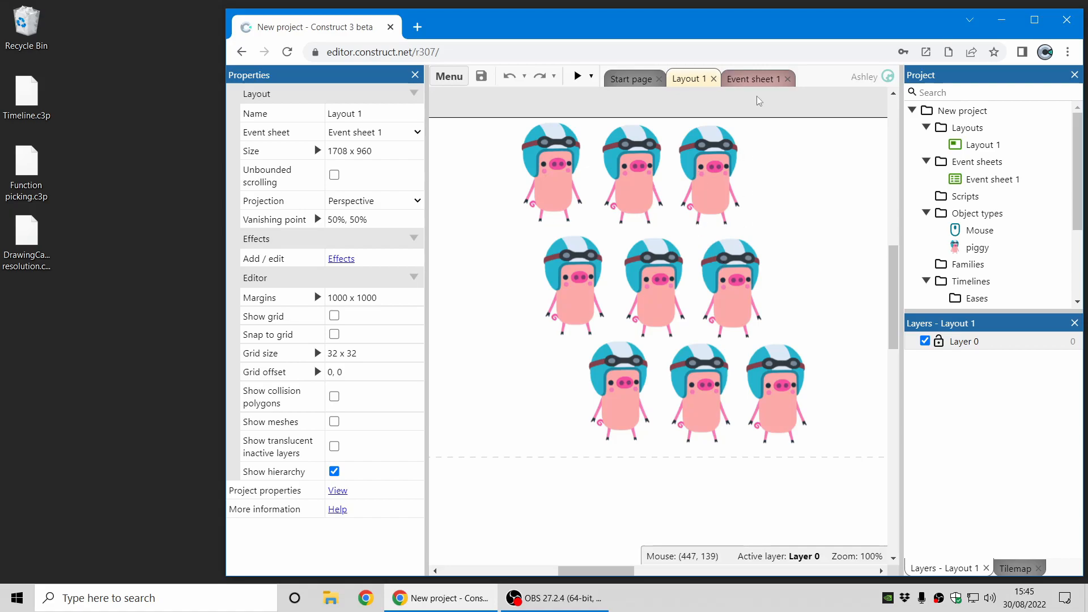
- Switch to Event sheet 1 and launch a preview of the nine-piggy game
{"action": "left_click", "coordinate": [753, 79]}
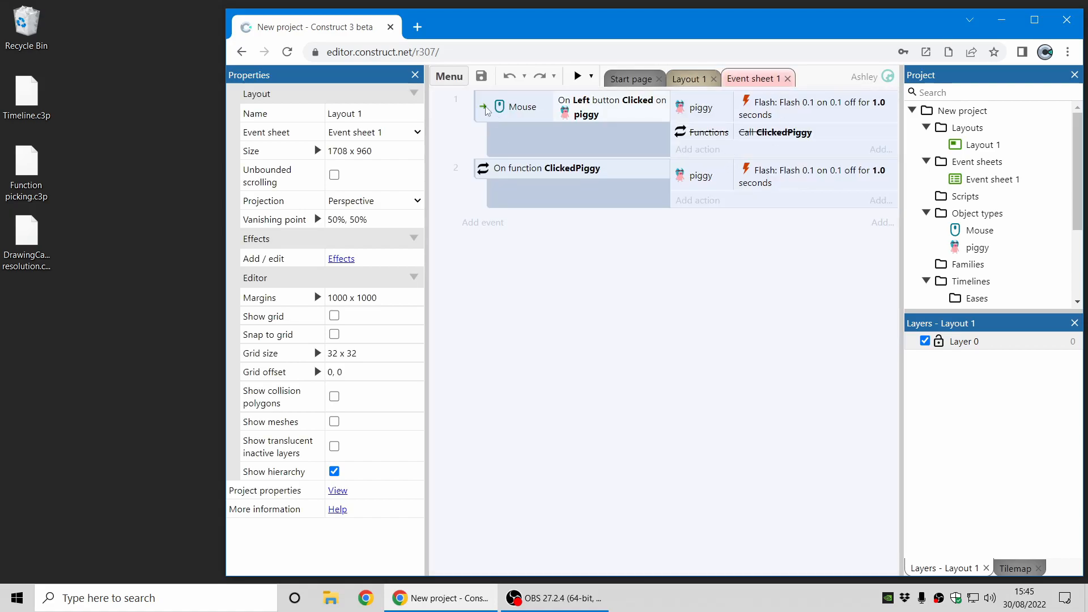
{"action": "left_click", "coordinate": [611, 107]}
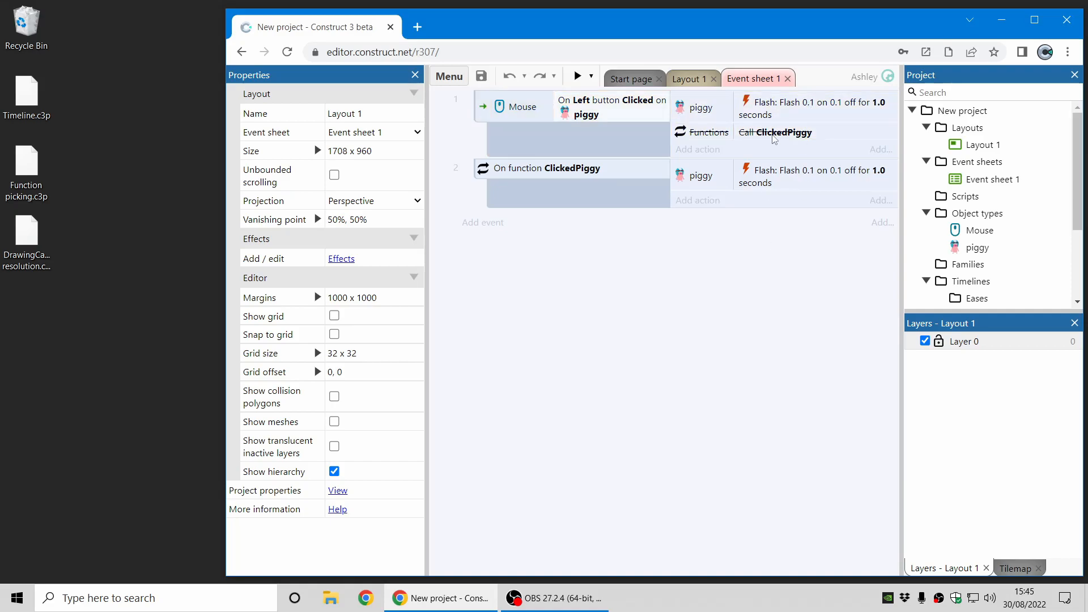
{"action": "mouse_move", "coordinate": [783, 130]}
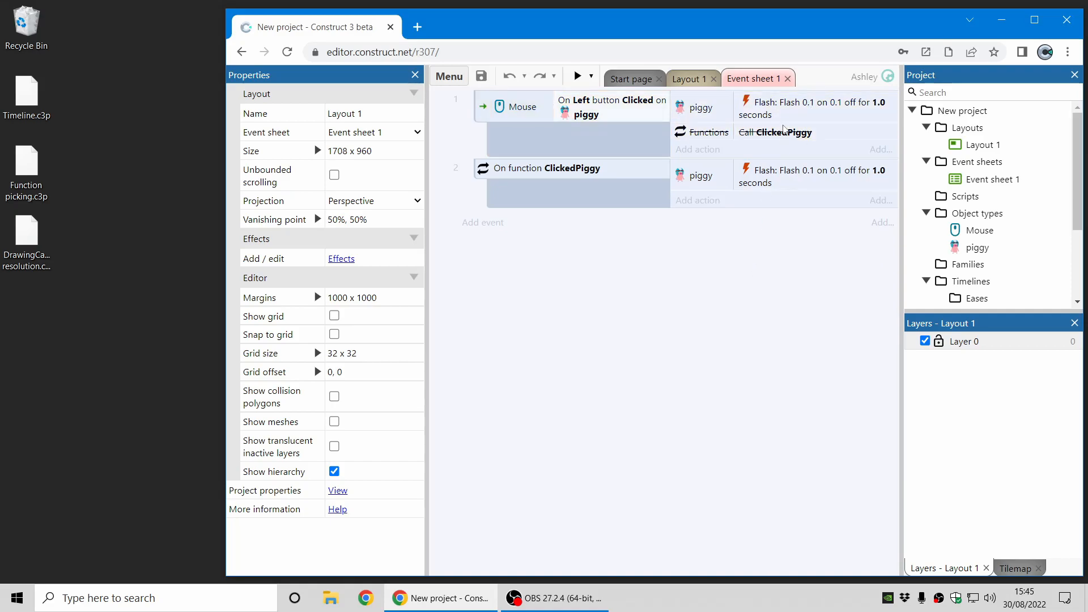
{"action": "left_click", "coordinate": [577, 77]}
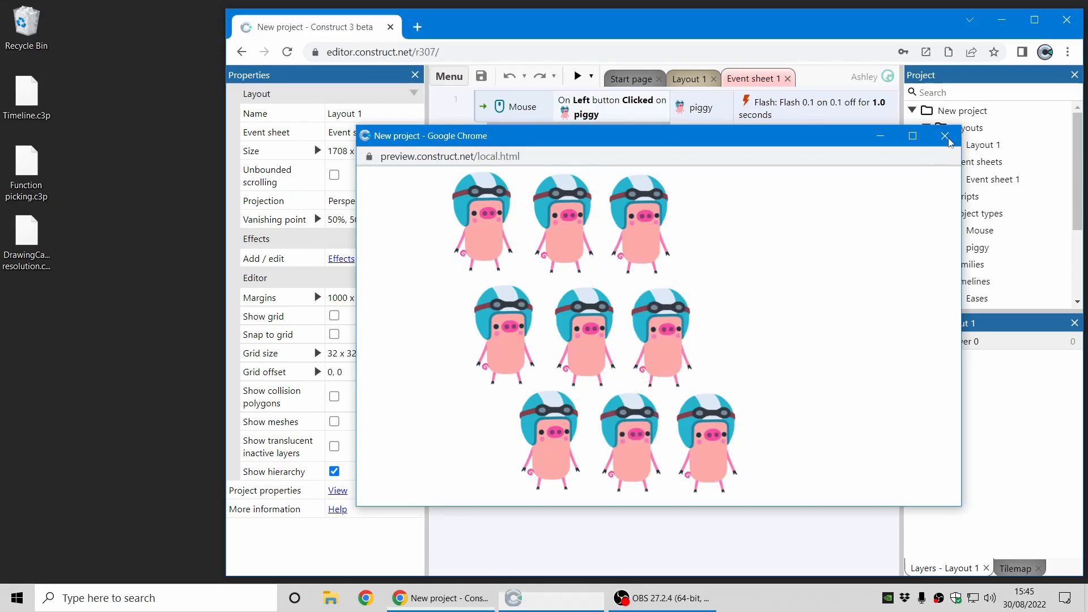
- Close the preview, have event 1 call ClickedPiggy instead of Flash, and preview again
{"action": "left_click", "coordinate": [944, 136]}
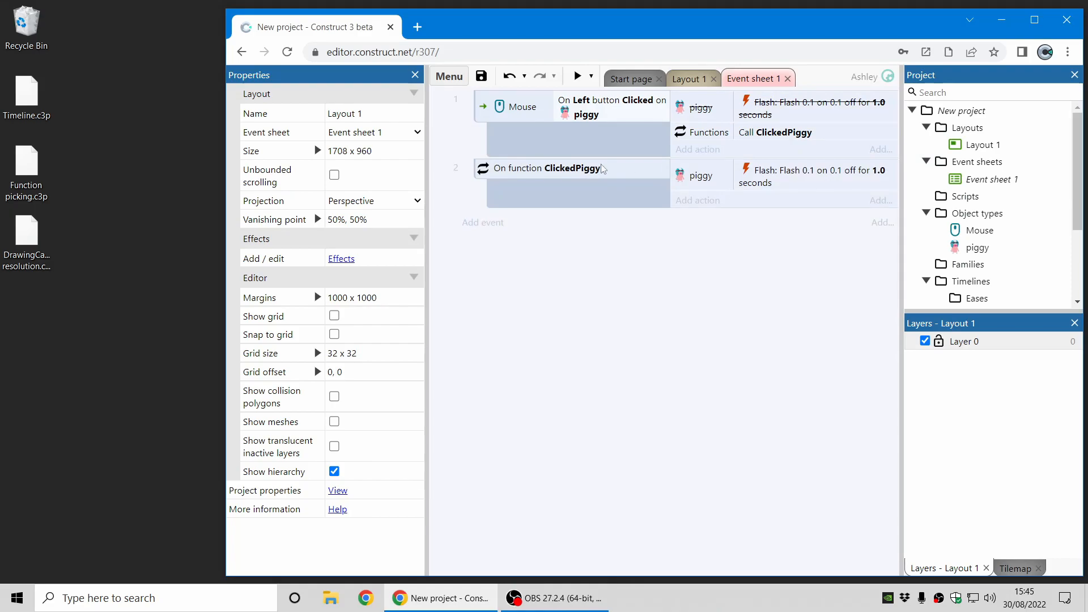
{"action": "mouse_move", "coordinate": [814, 188]}
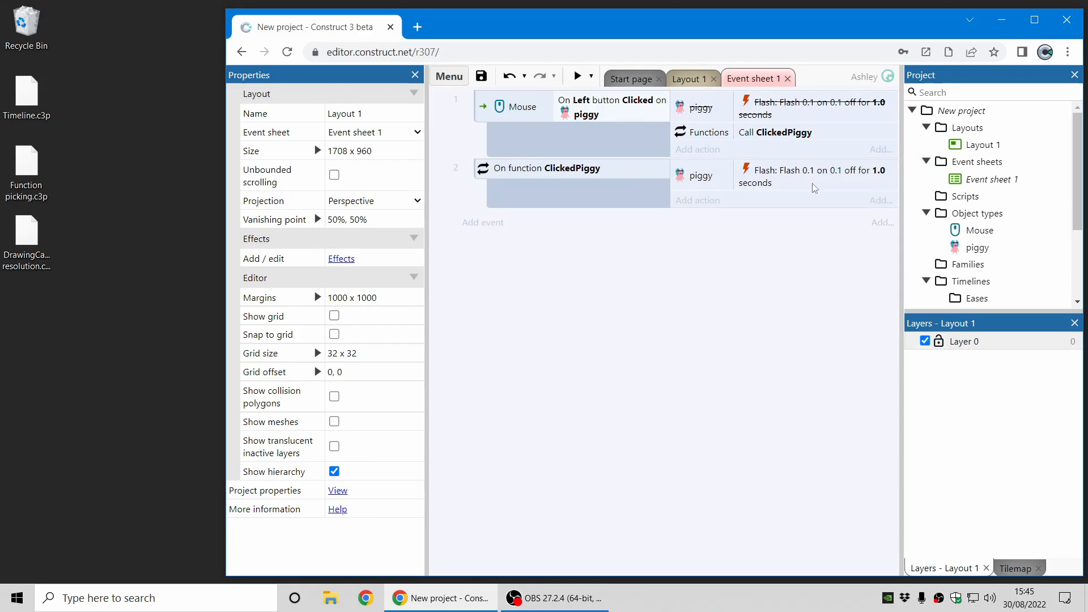
{"action": "mouse_move", "coordinate": [820, 189]}
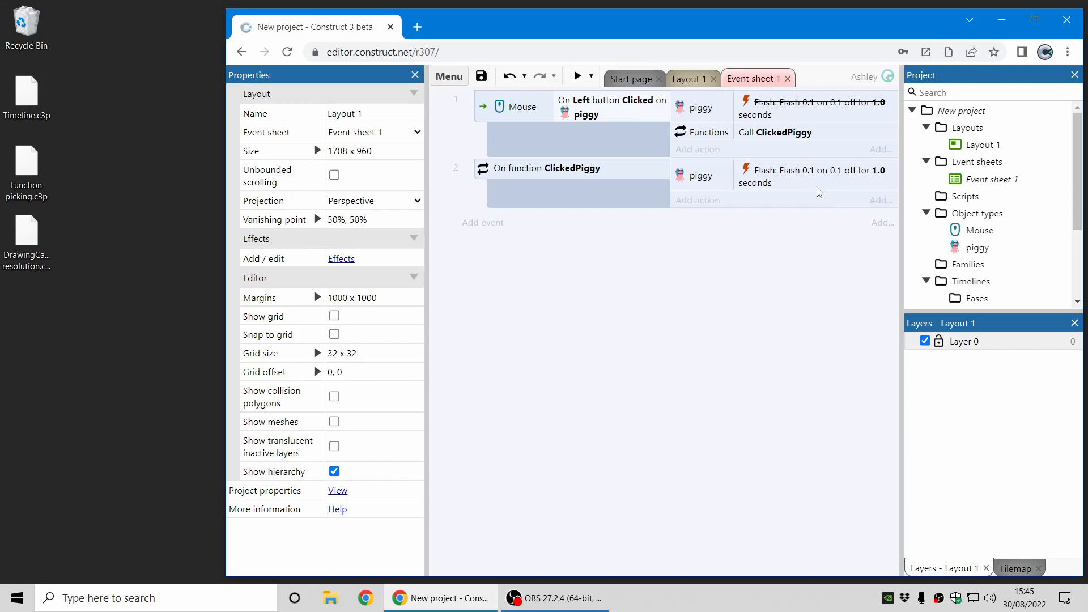
{"action": "mouse_move", "coordinate": [621, 50]}
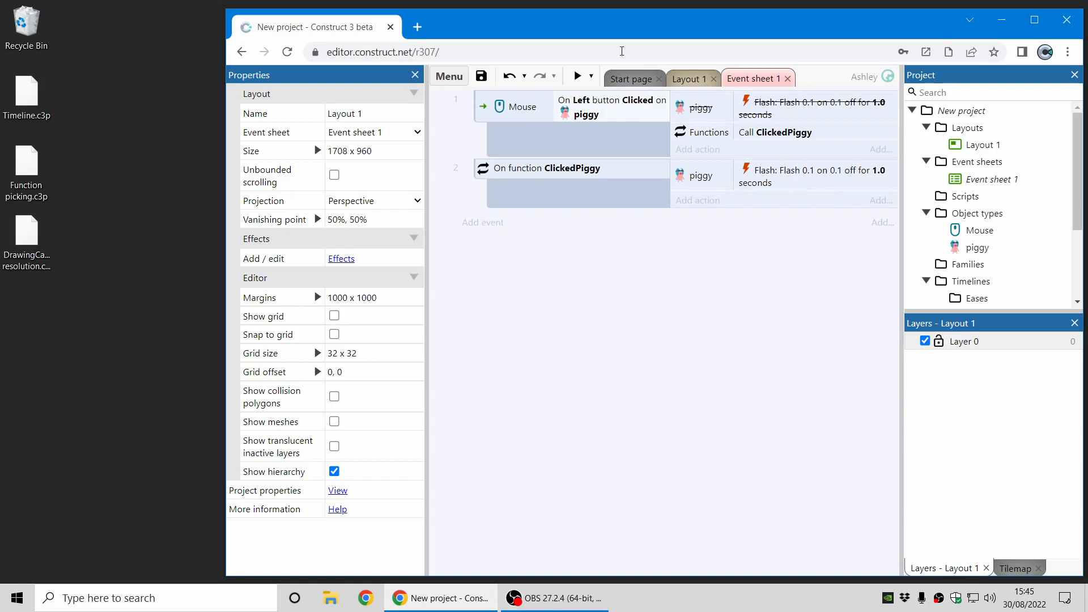
{"action": "left_click", "coordinate": [577, 75]}
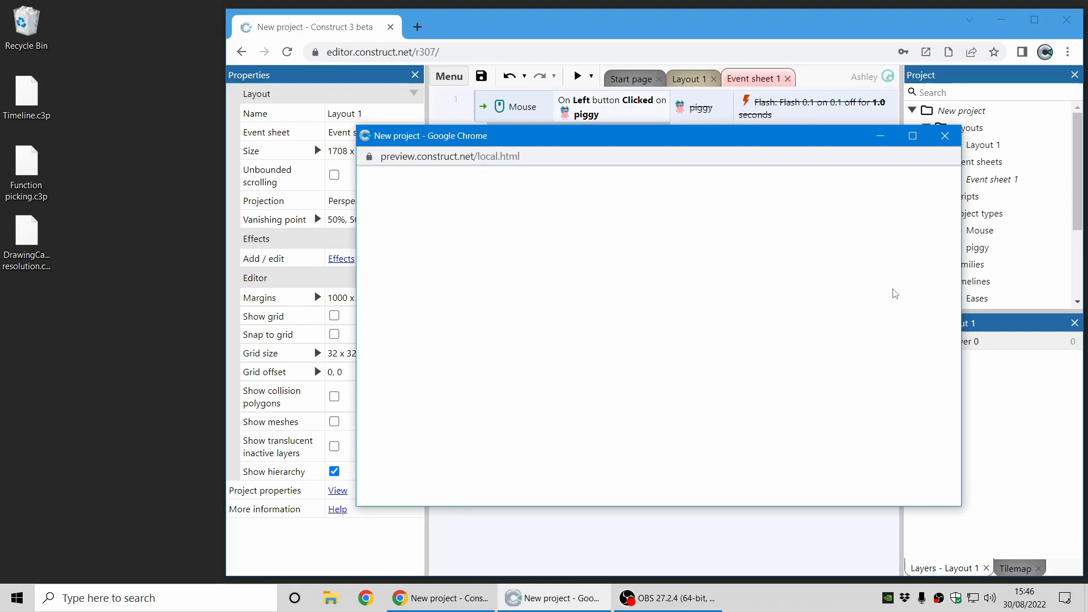
{"action": "mouse_move", "coordinate": [946, 136]}
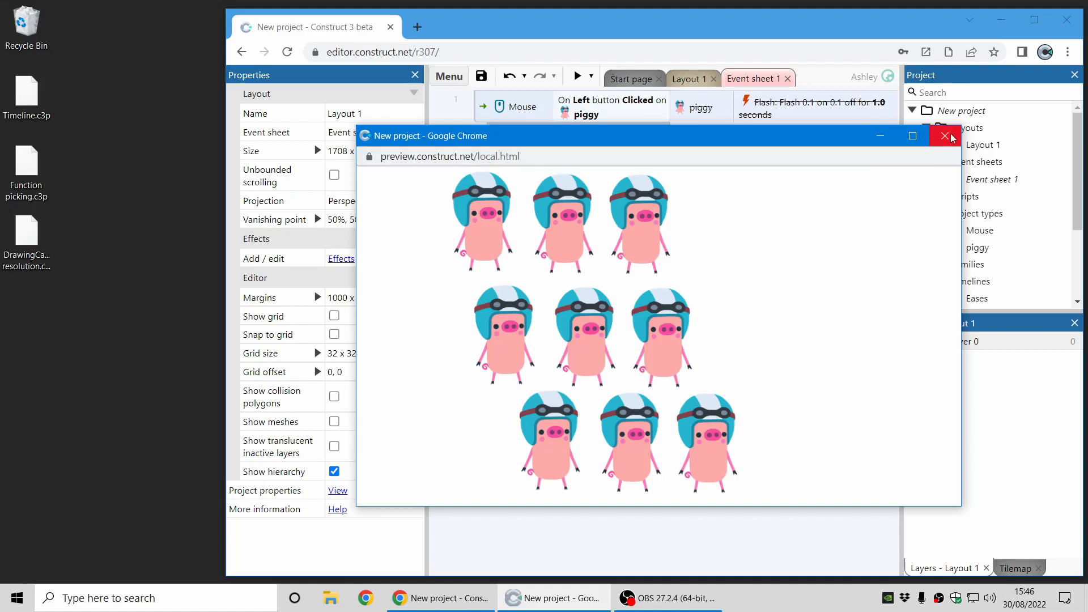
- Close the preview and enable Copy picked on the ClickedPiggy function
{"action": "left_click", "coordinate": [943, 136]}
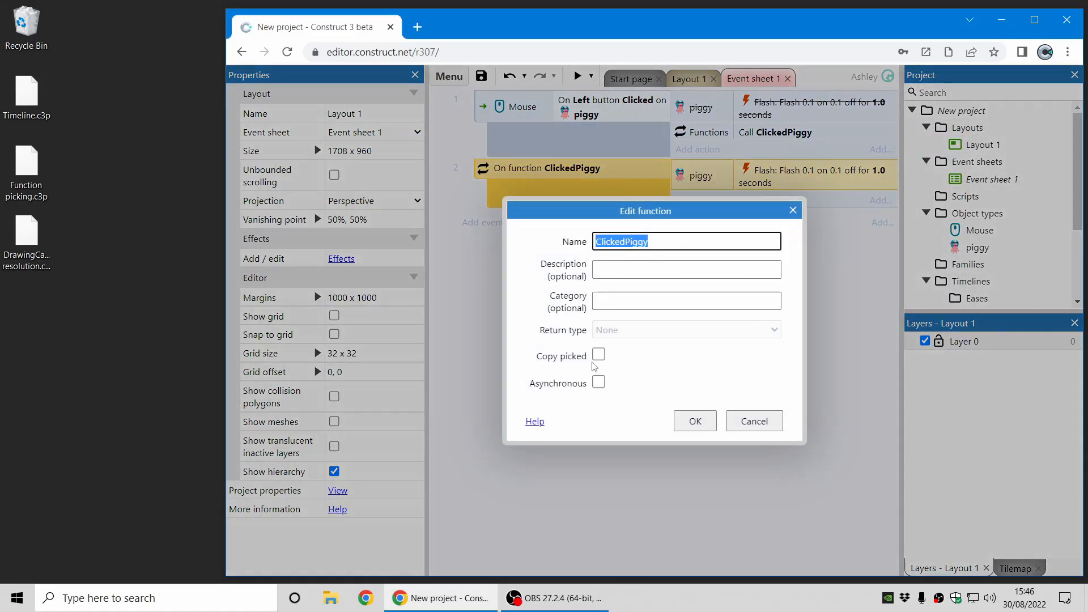
{"action": "left_click", "coordinate": [599, 355]}
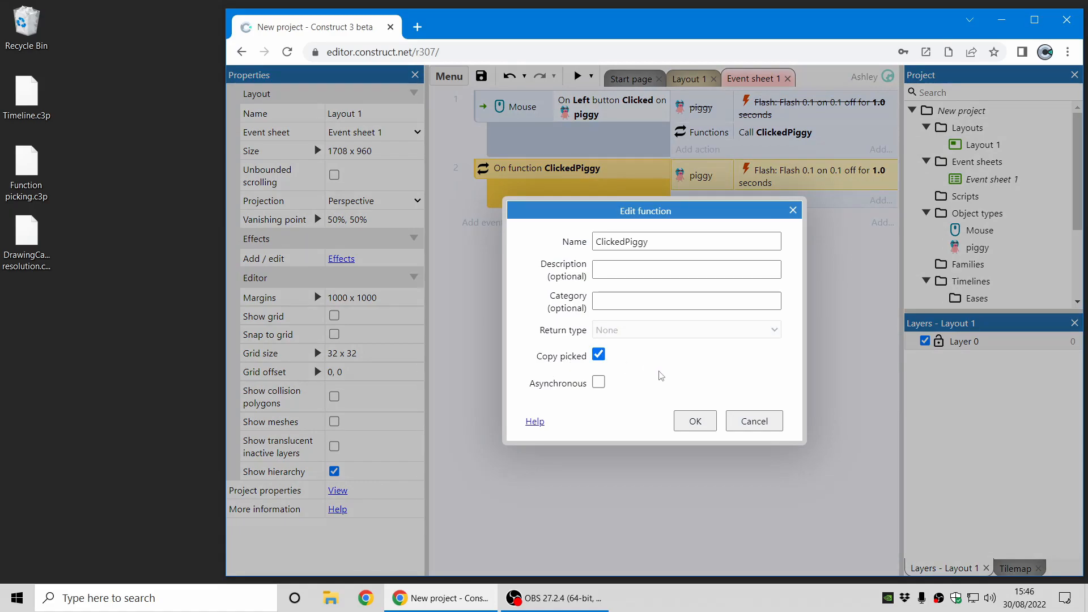
{"action": "mouse_move", "coordinate": [695, 421]}
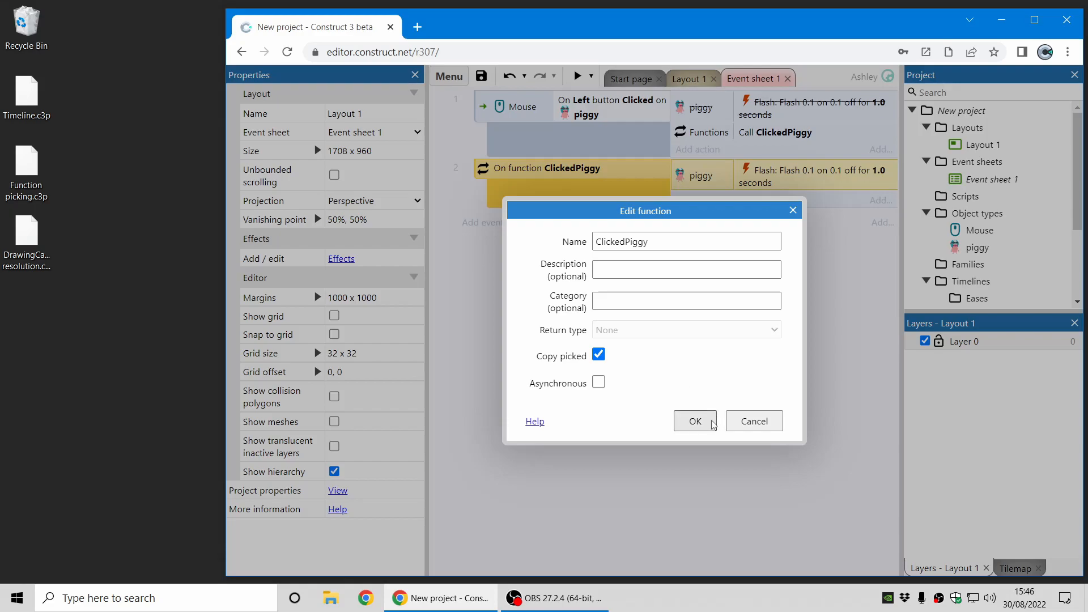
{"action": "left_click", "coordinate": [695, 421]}
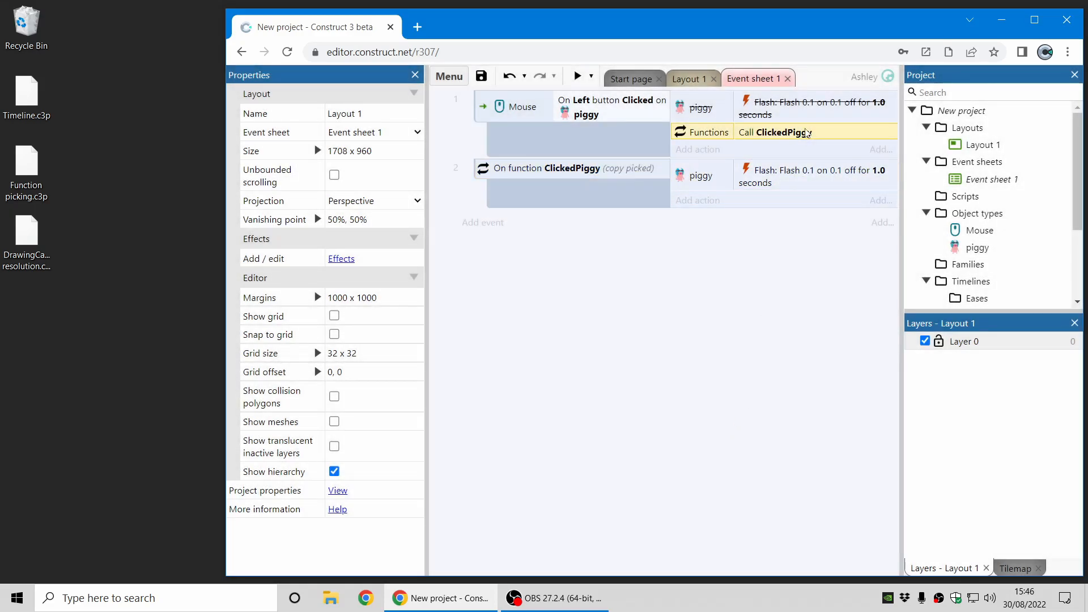
{"action": "mouse_move", "coordinate": [807, 136]}
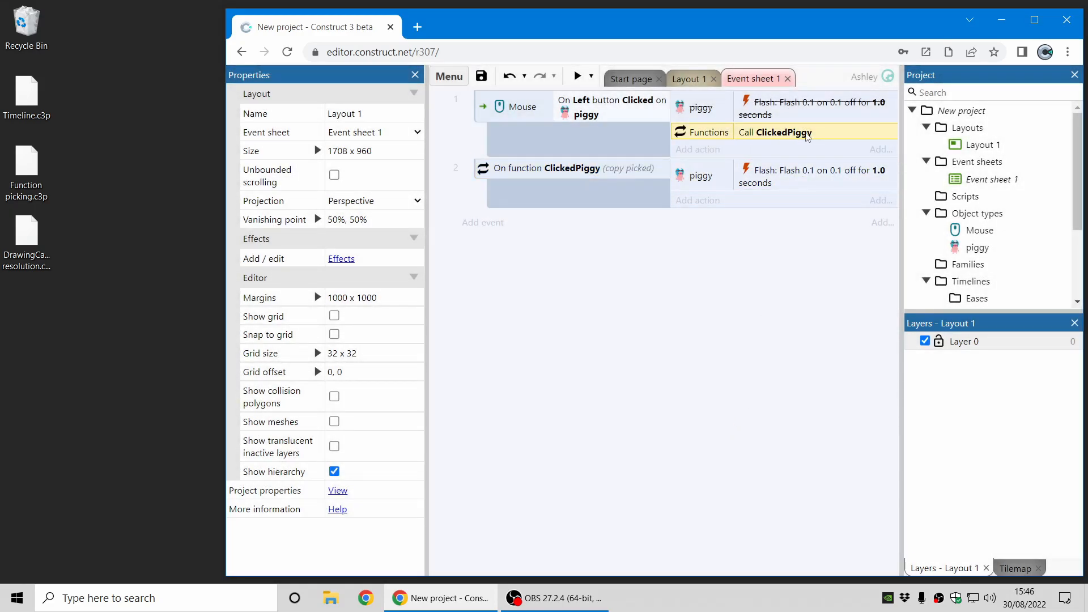
{"action": "mouse_move", "coordinate": [602, 121]}
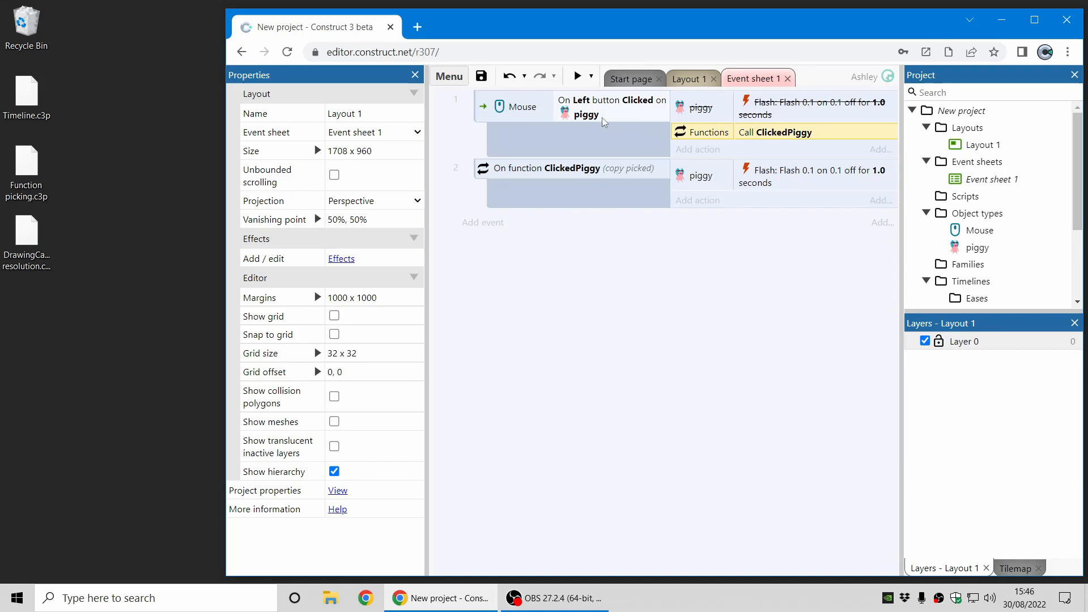
{"action": "mouse_move", "coordinate": [704, 152]}
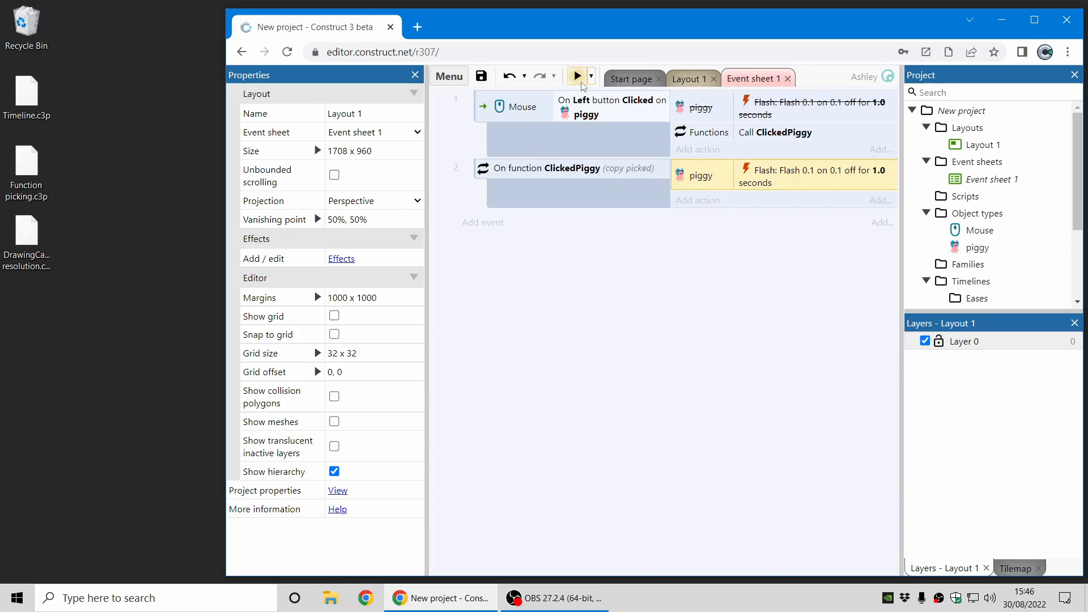
- Launch a game preview to test that a clicked piggy flashes alone
{"action": "left_click", "coordinate": [577, 77]}
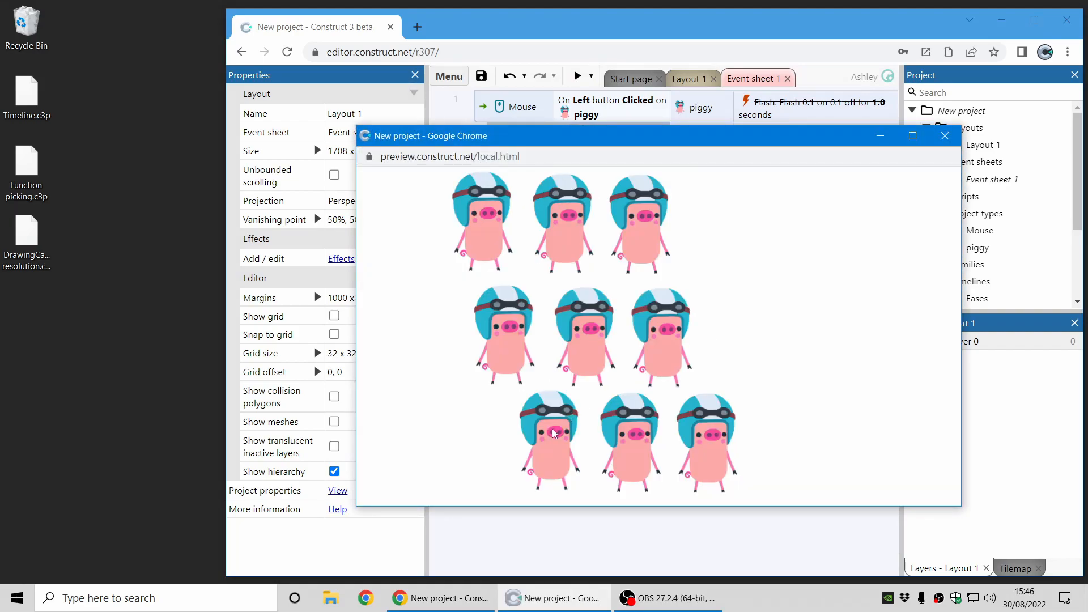
{"action": "mouse_move", "coordinate": [794, 265]}
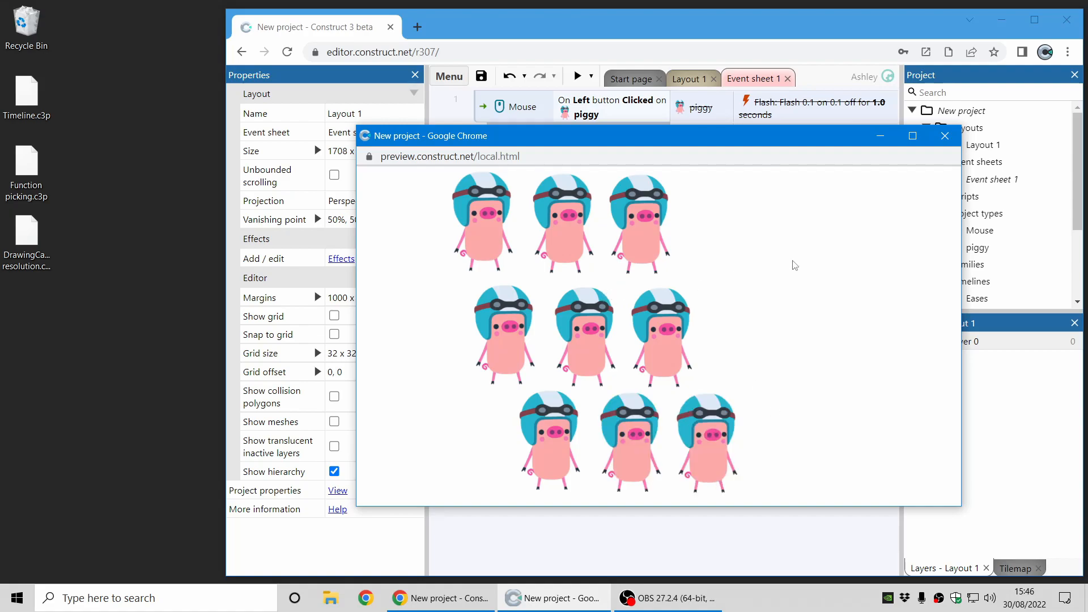
{"action": "mouse_move", "coordinate": [838, 262]}
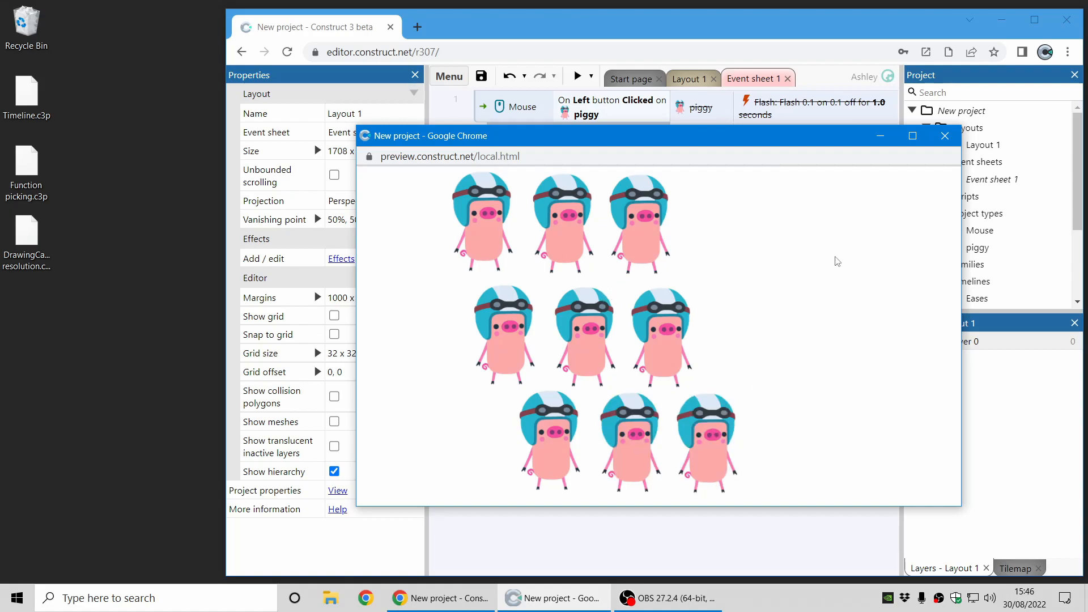
{"action": "mouse_move", "coordinate": [893, 214]}
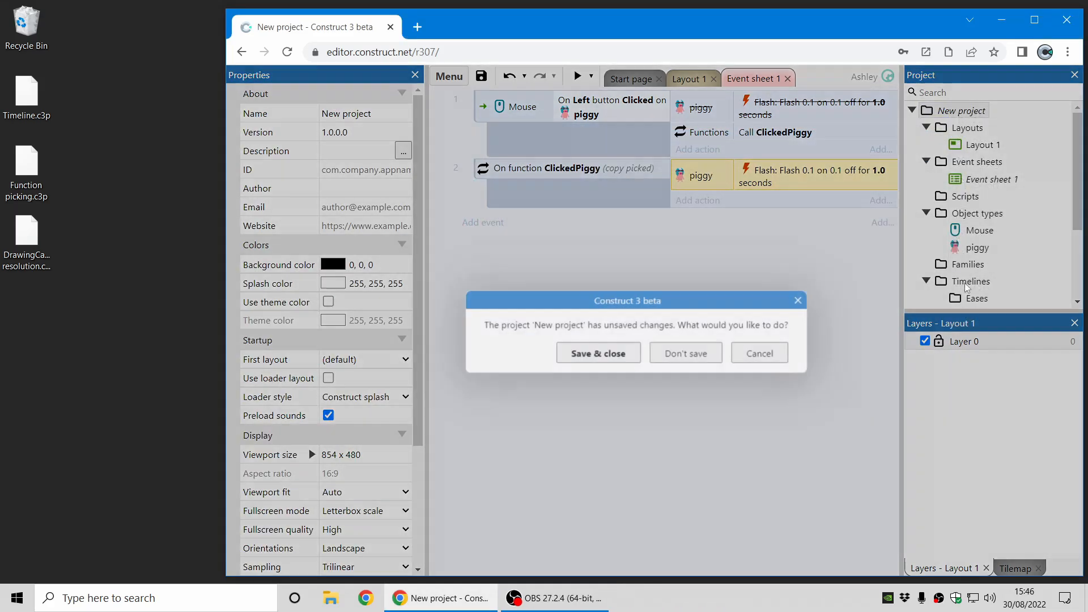
- Close the project without saving, then preview the DrawingCanvas resolution project
{"action": "left_click", "coordinate": [685, 354]}
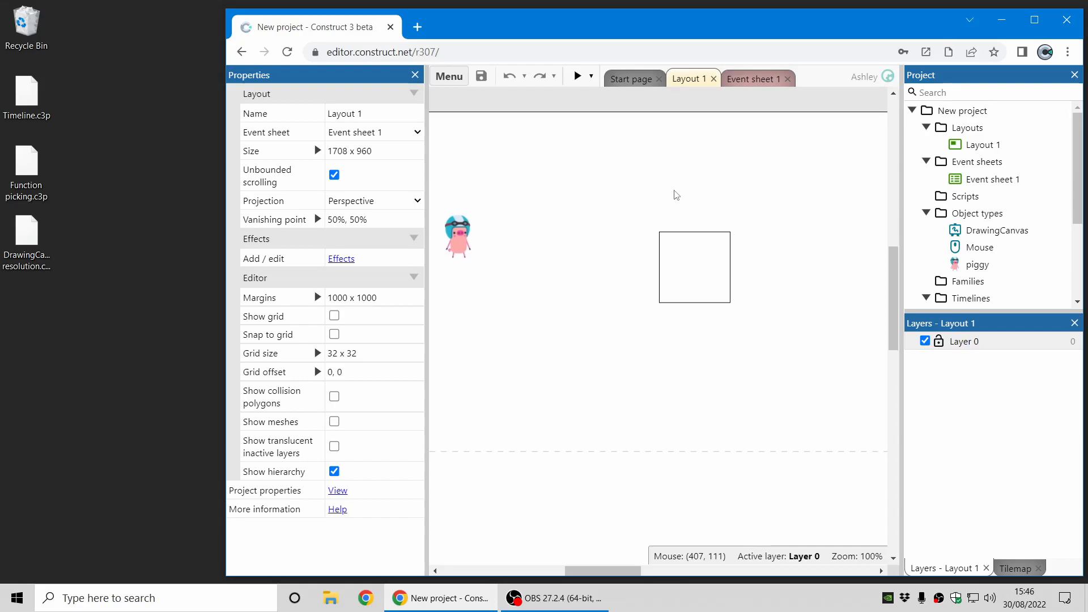
{"action": "mouse_move", "coordinate": [677, 238]}
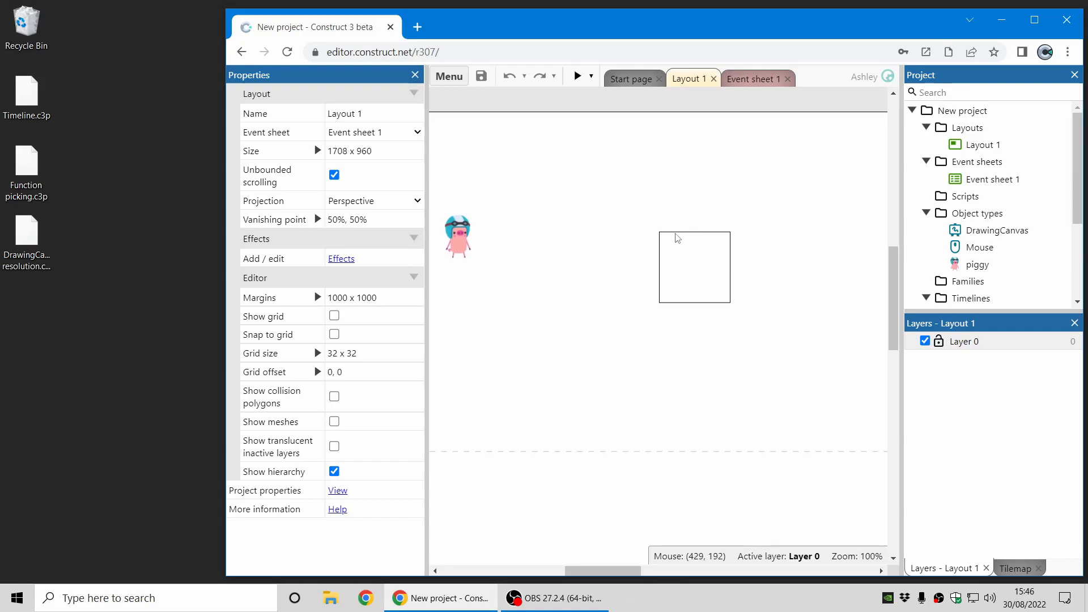
{"action": "left_click", "coordinate": [577, 77]}
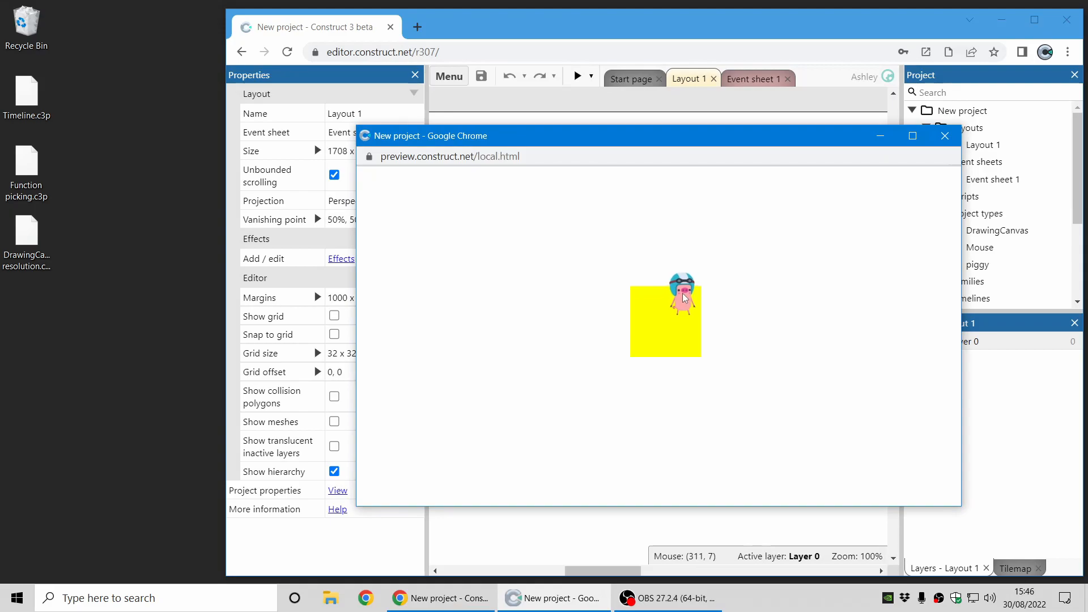
{"action": "mouse_move", "coordinate": [659, 326]}
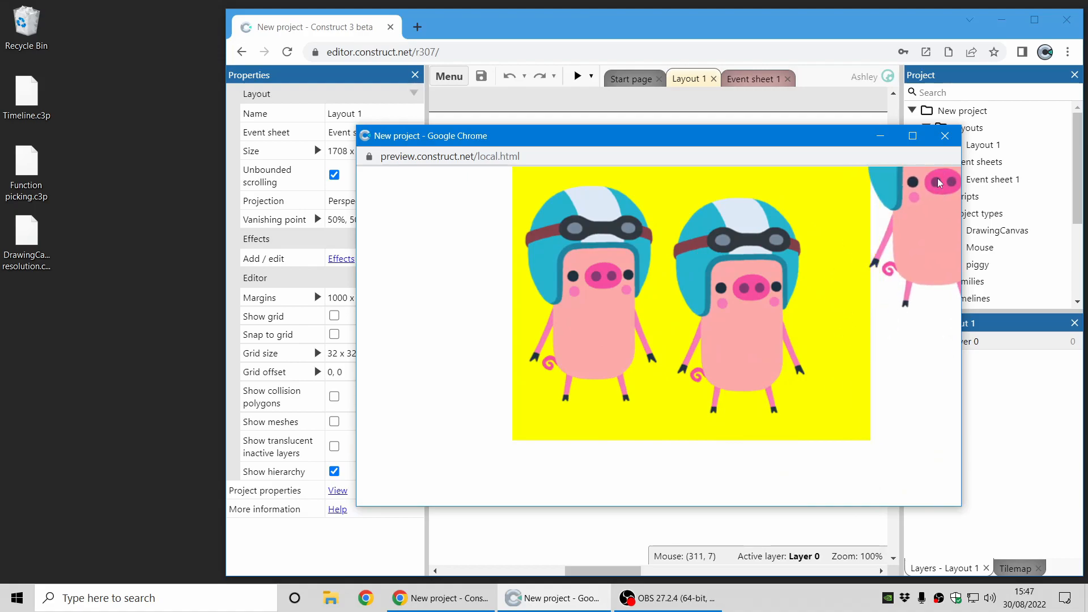
- Close the preview, select the DrawingCanvas, and set its Resolution mode to Fixed
{"action": "left_click", "coordinate": [945, 135]}
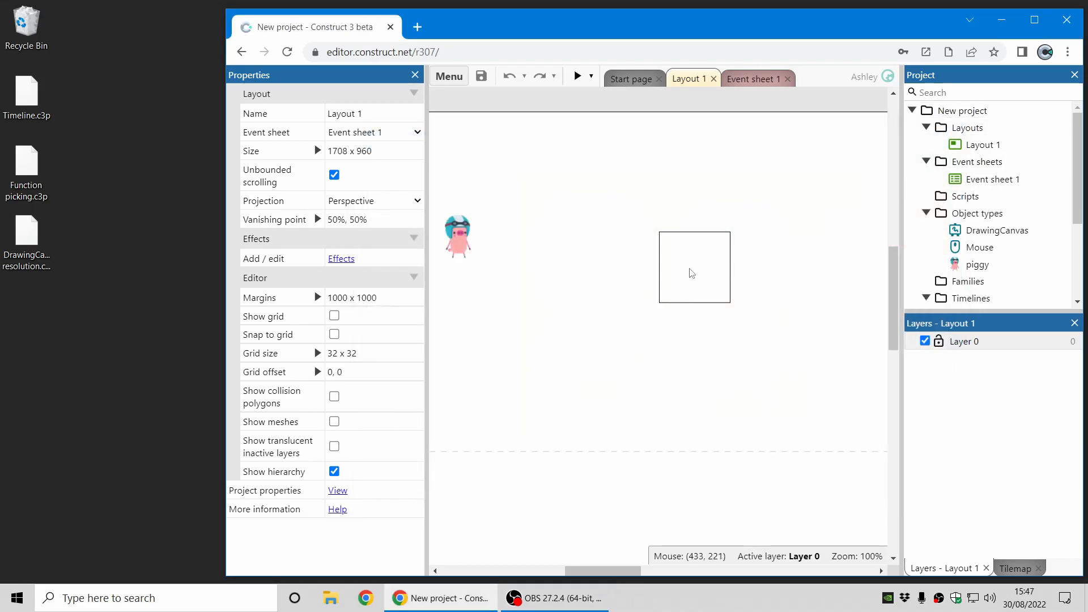
{"action": "left_click", "coordinate": [694, 267]}
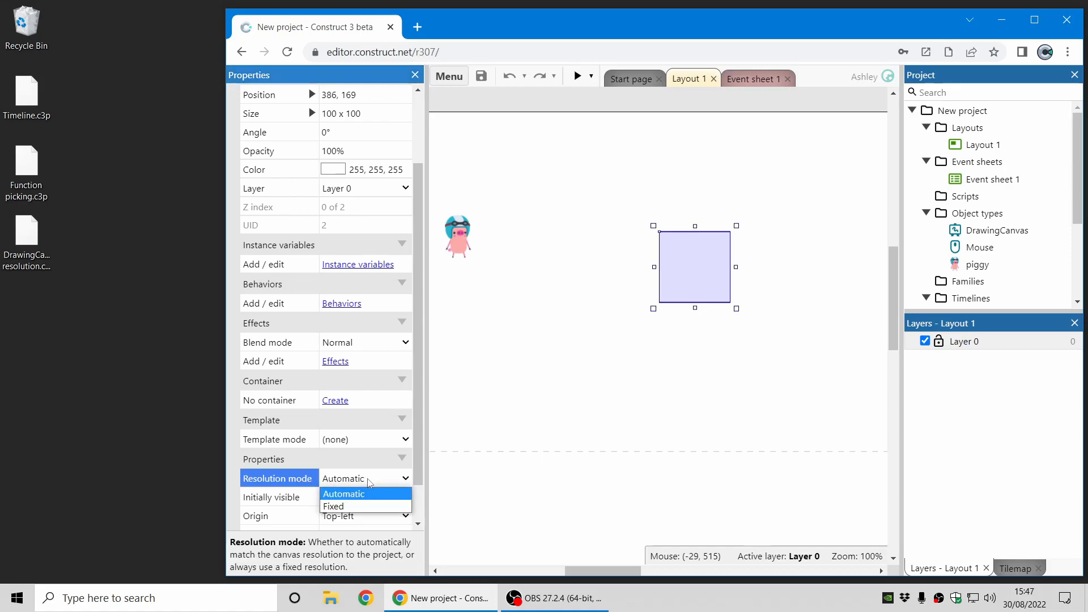
{"action": "left_click", "coordinate": [334, 506]}
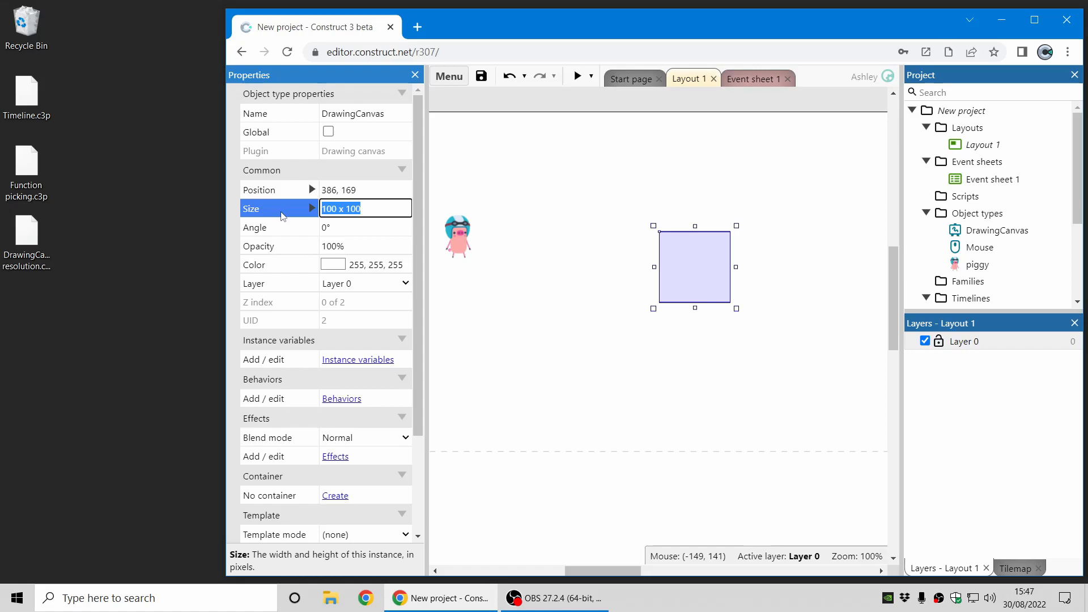
{"action": "mouse_move", "coordinate": [604, 313]}
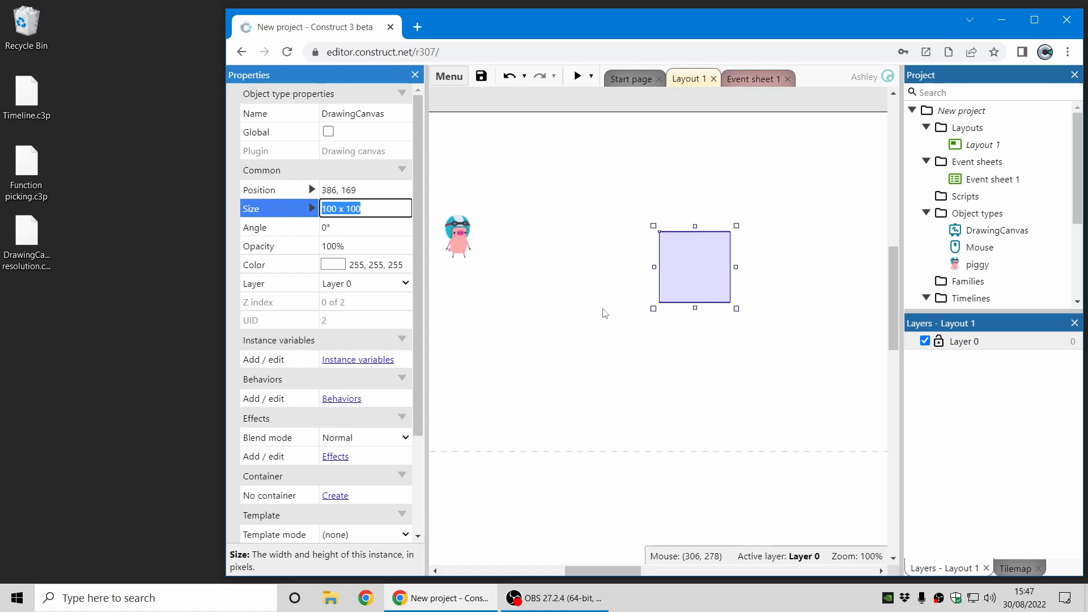
{"action": "mouse_move", "coordinate": [596, 287]}
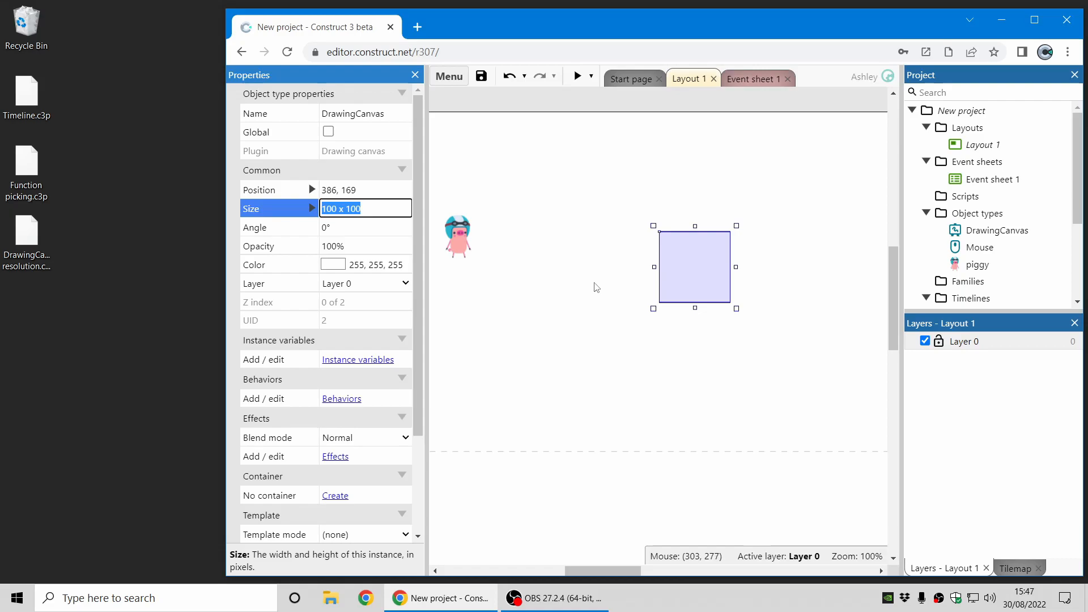
{"action": "left_click", "coordinate": [576, 77]}
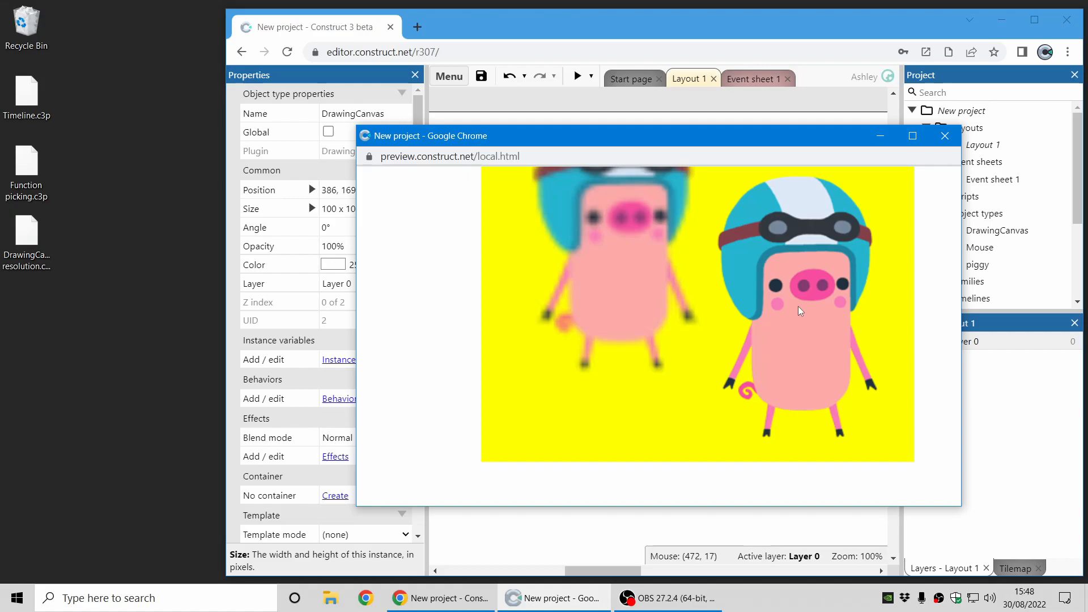
{"action": "left_click", "coordinate": [945, 136]}
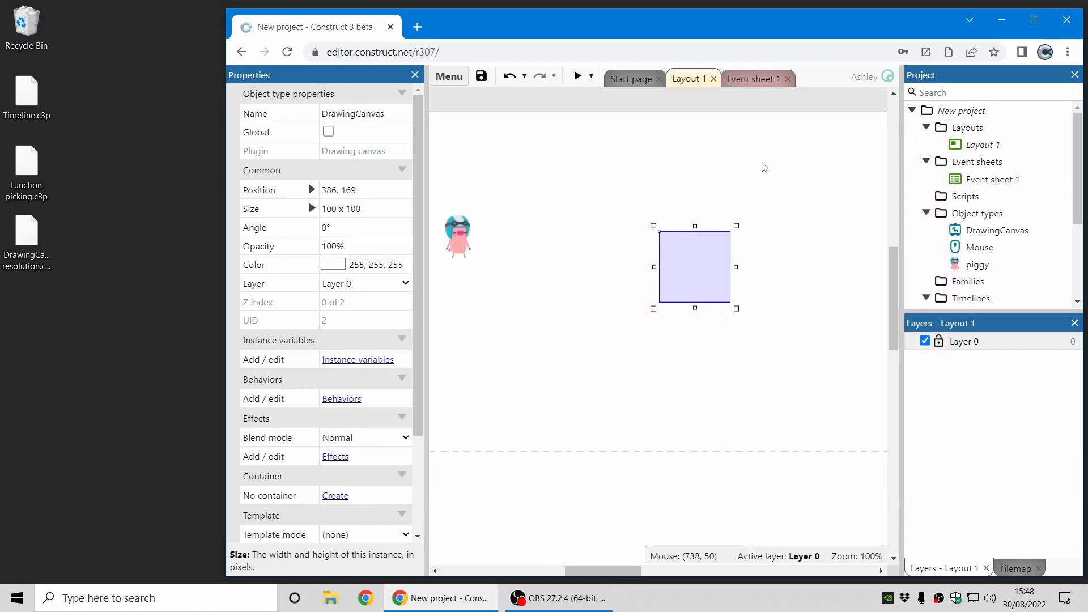
{"action": "left_click", "coordinate": [579, 210]}
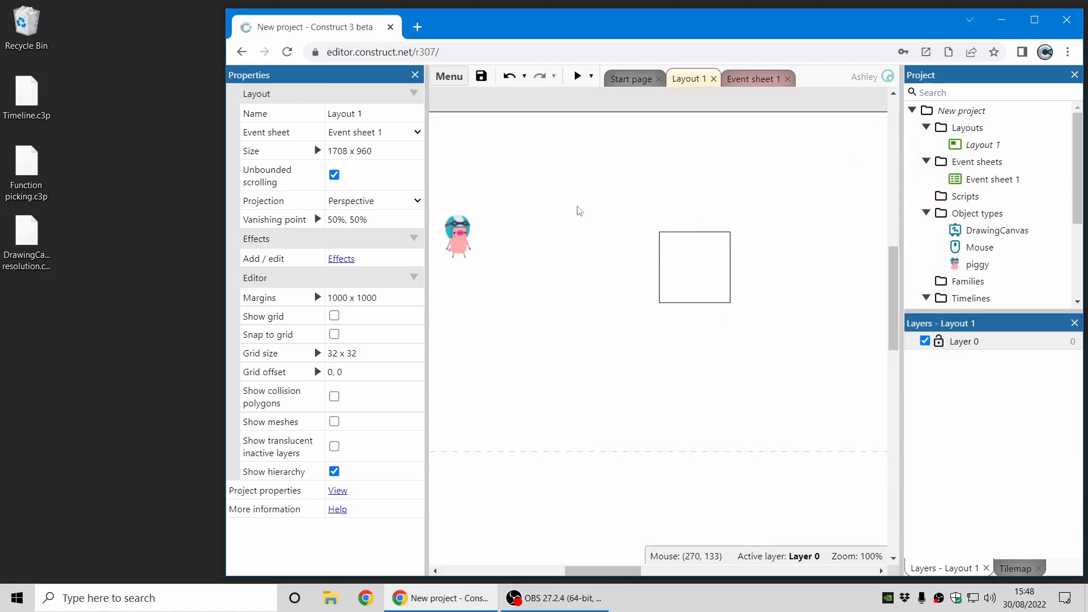
{"action": "mouse_move", "coordinate": [579, 212]}
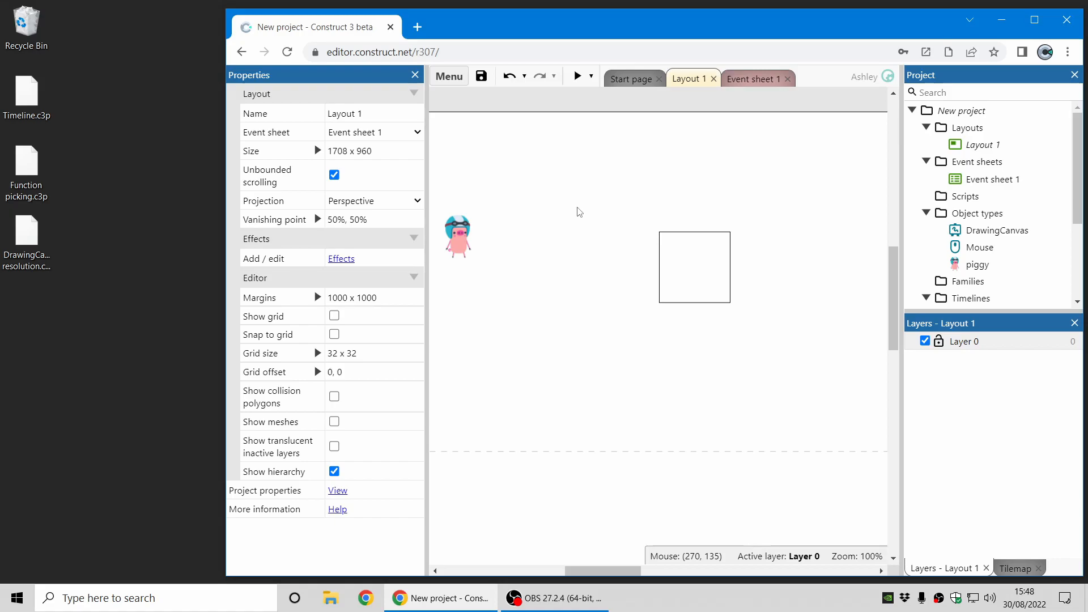
{"action": "mouse_move", "coordinate": [586, 202]}
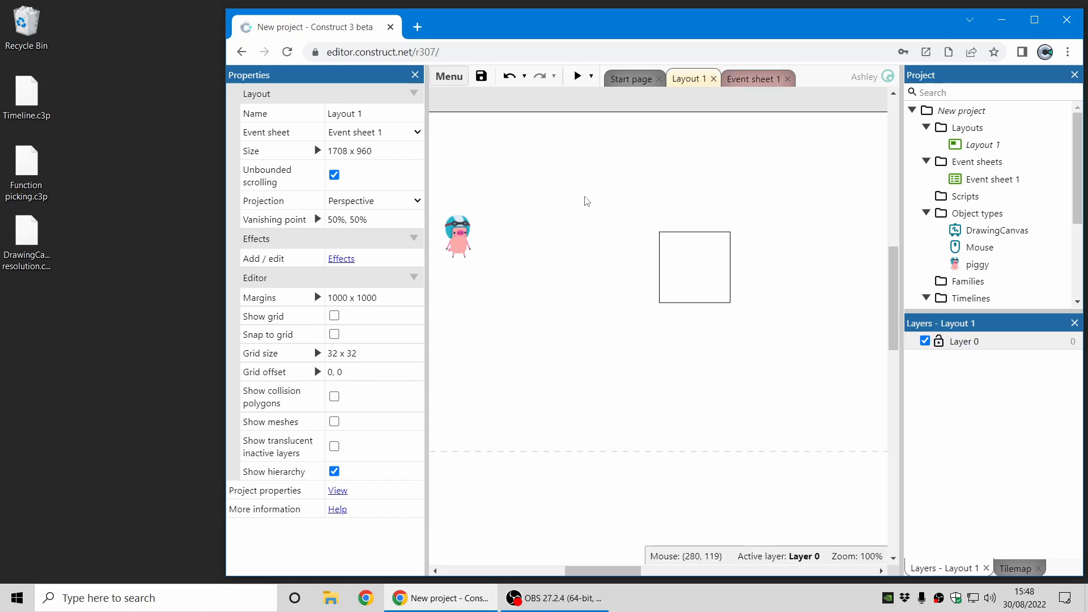